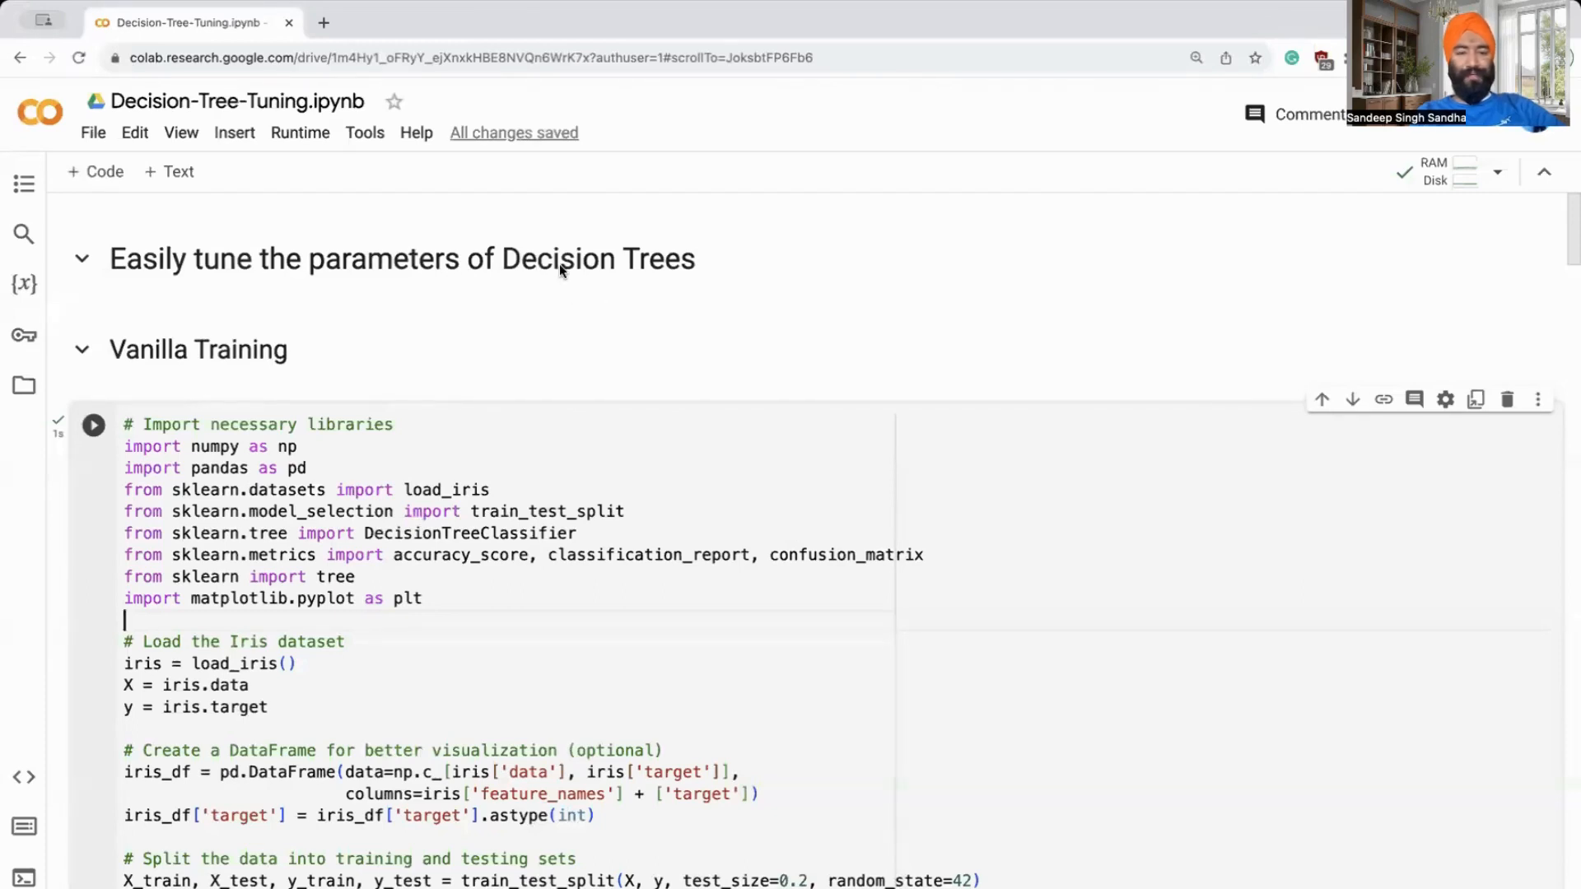
mouse_move(650, 270)
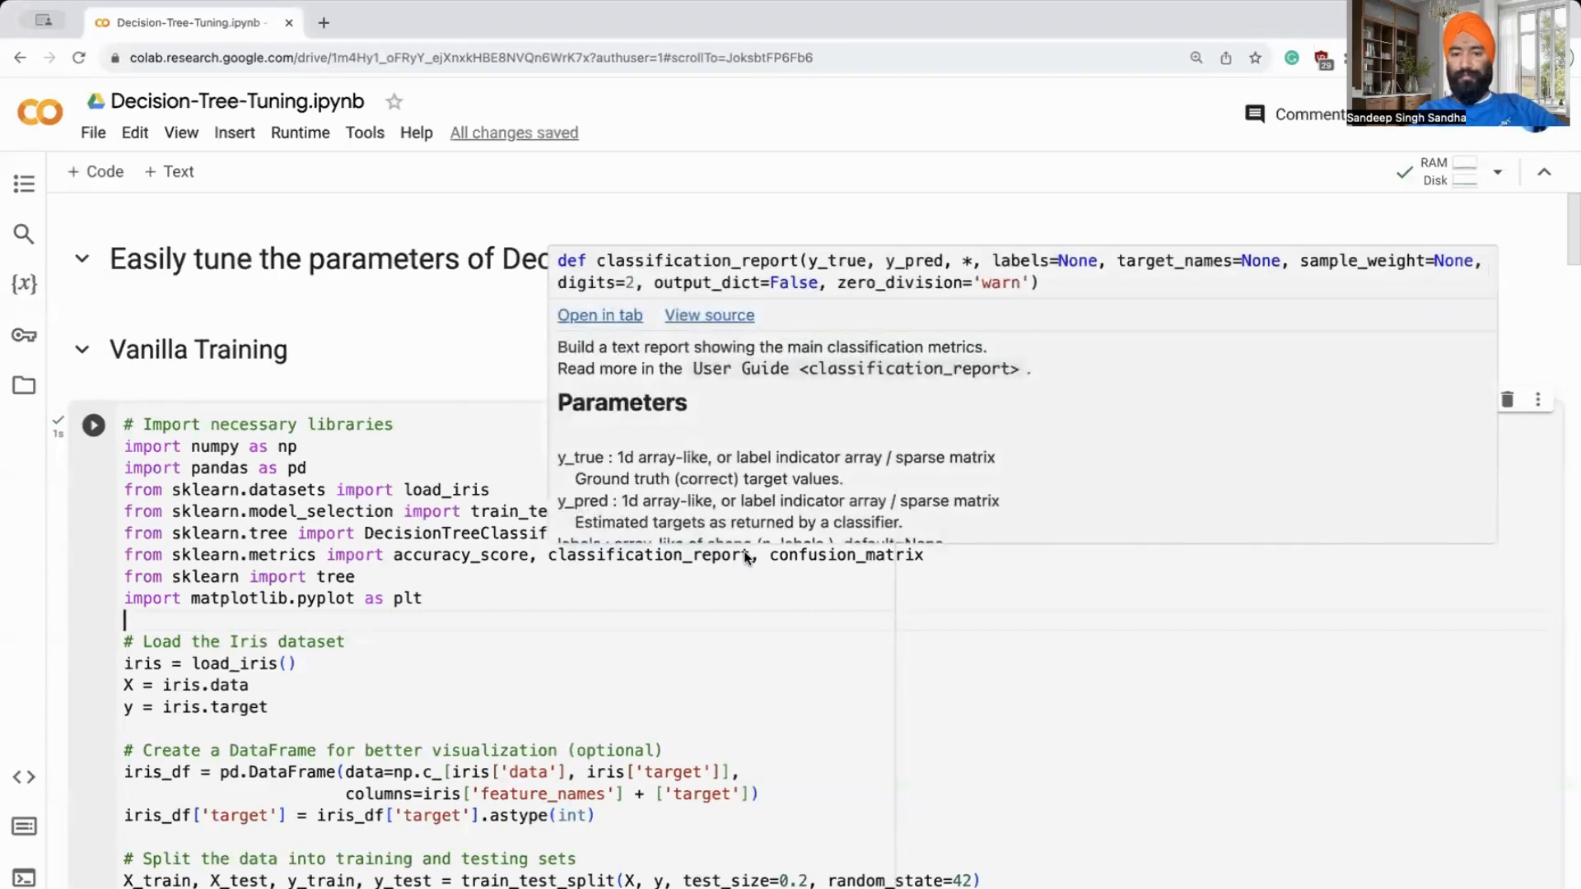
Scroll through the Iris training output to Accuracy 1.00, the confusion matrix and classification report.
left_click(746, 593)
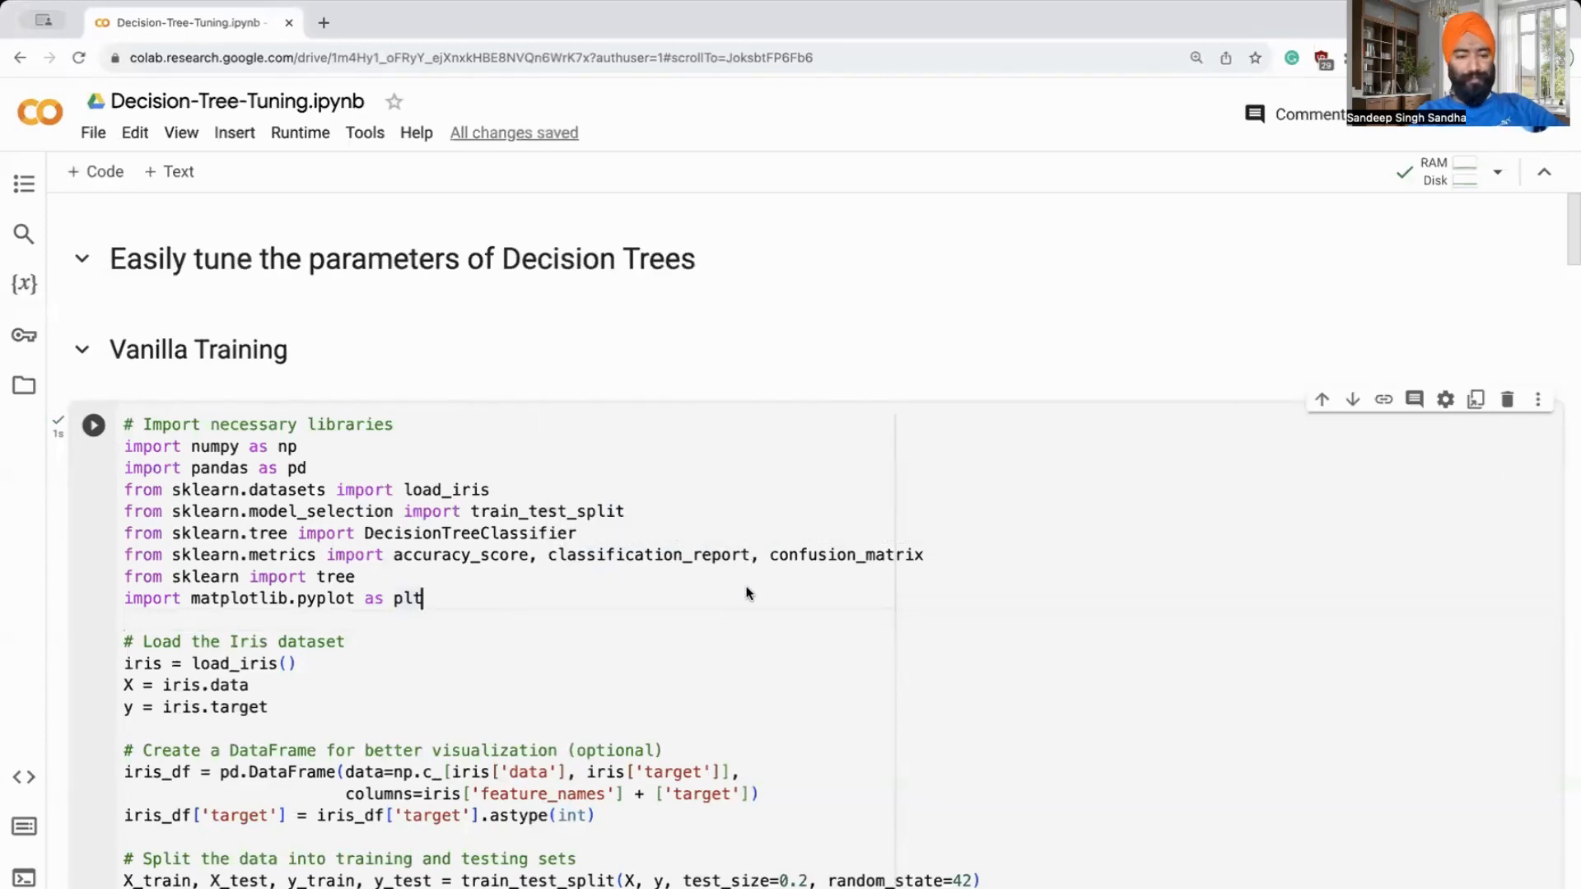
scroll("down", 3)
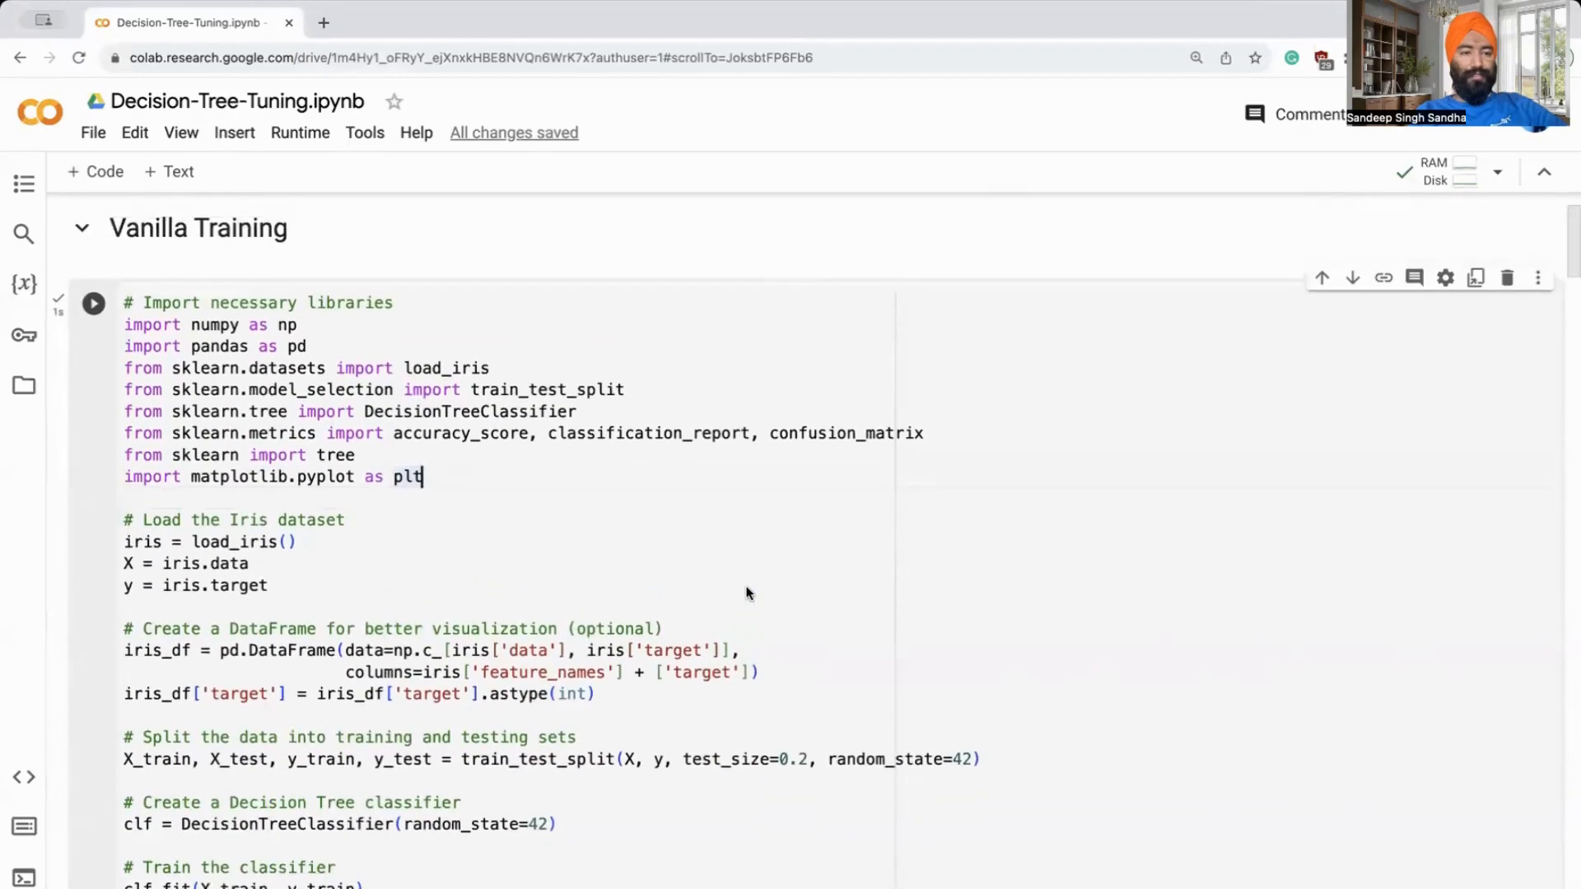
scroll("down", 3)
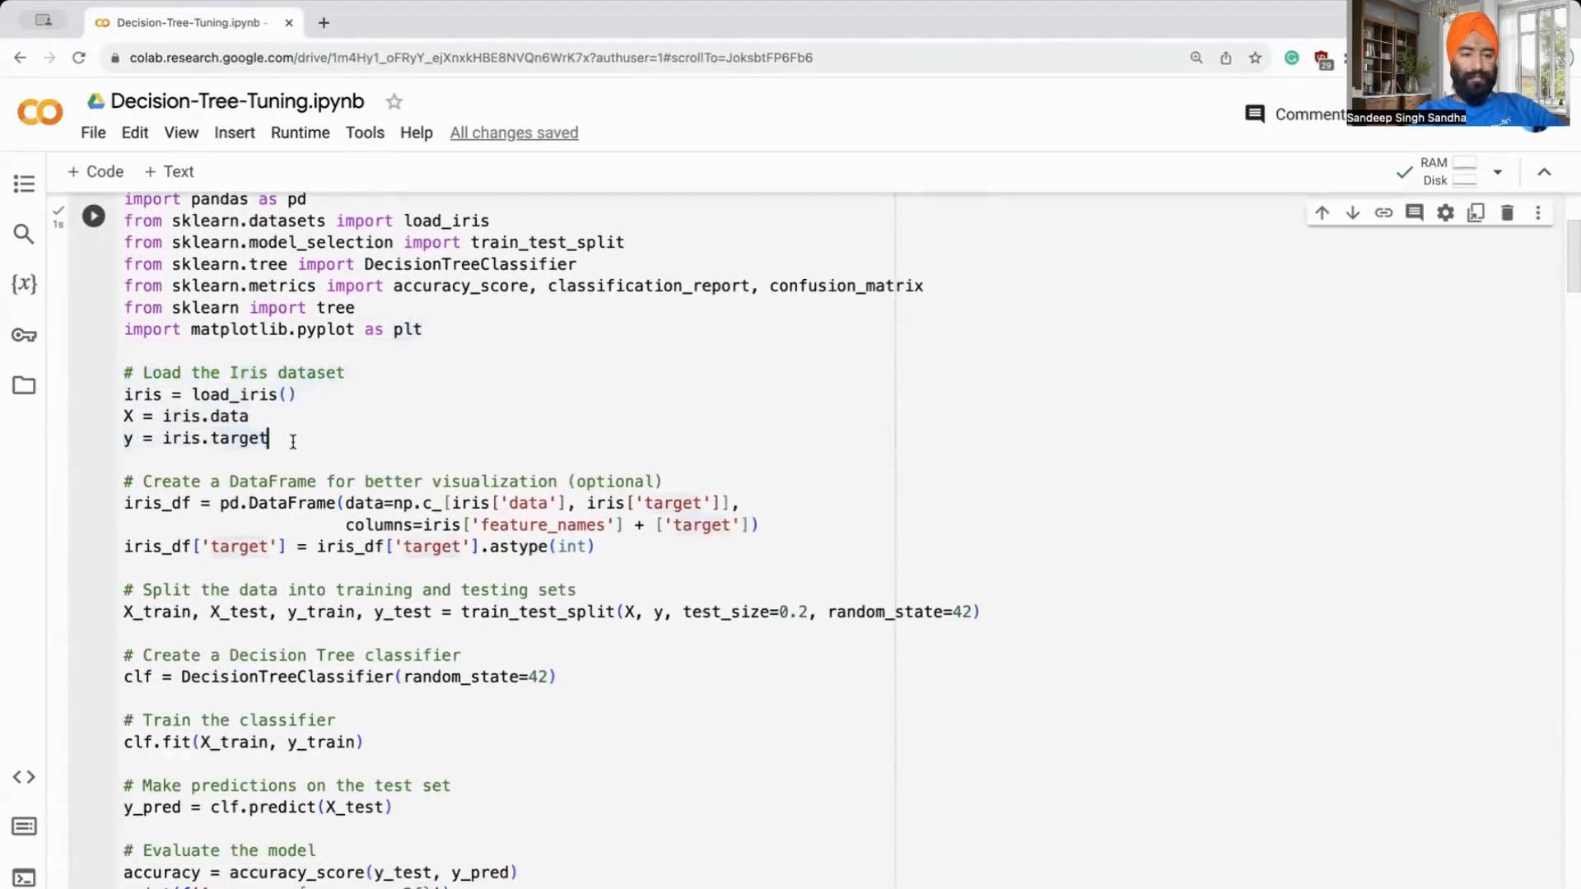
scroll("down", 3)
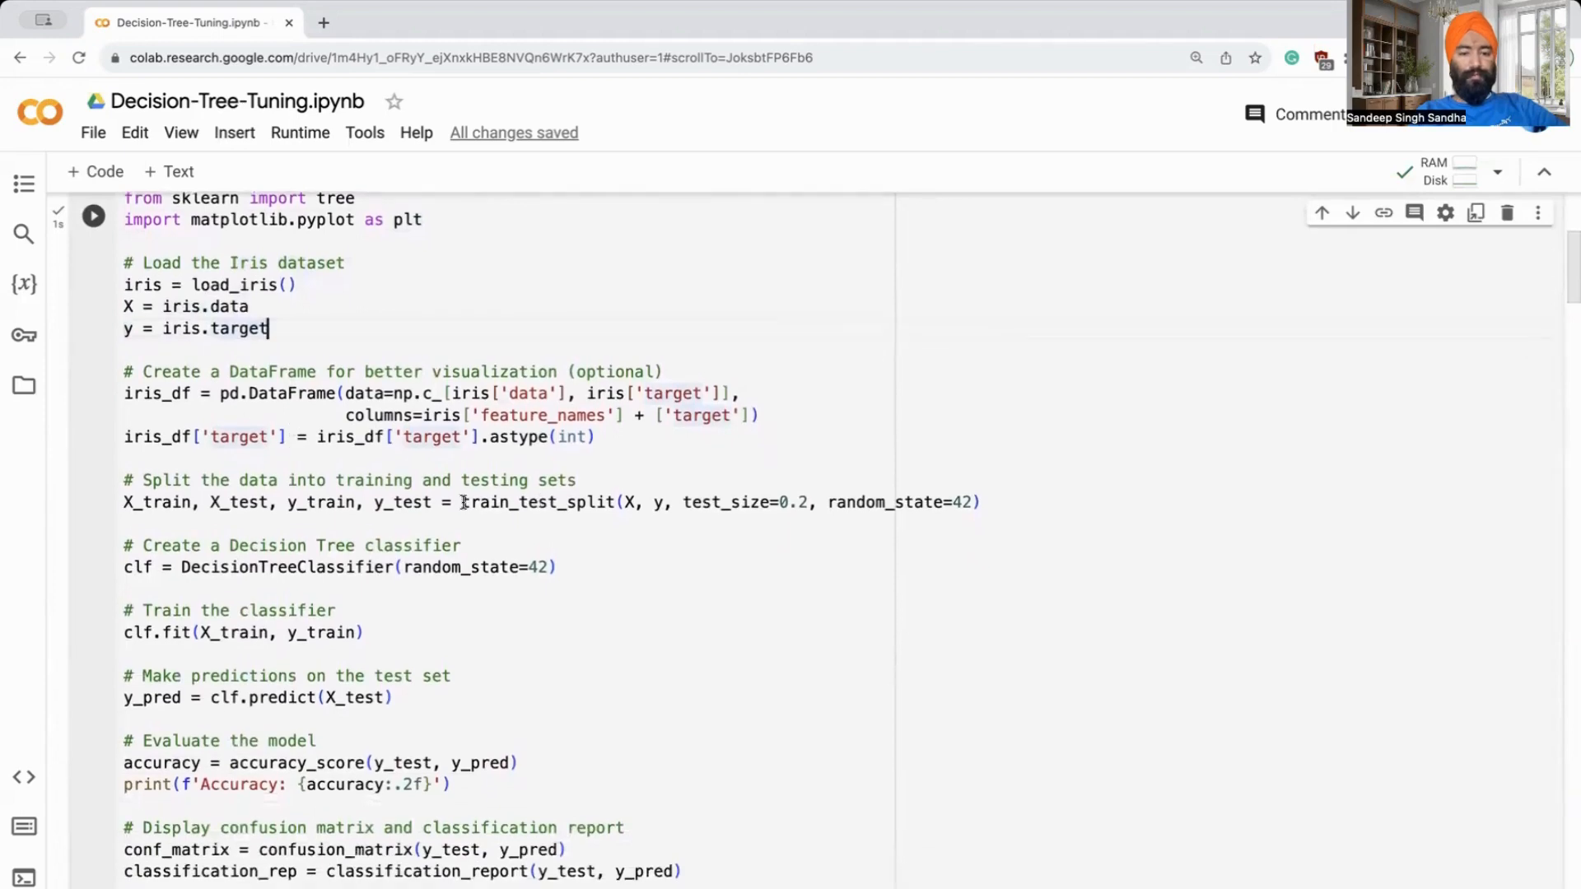
scroll("down", 3)
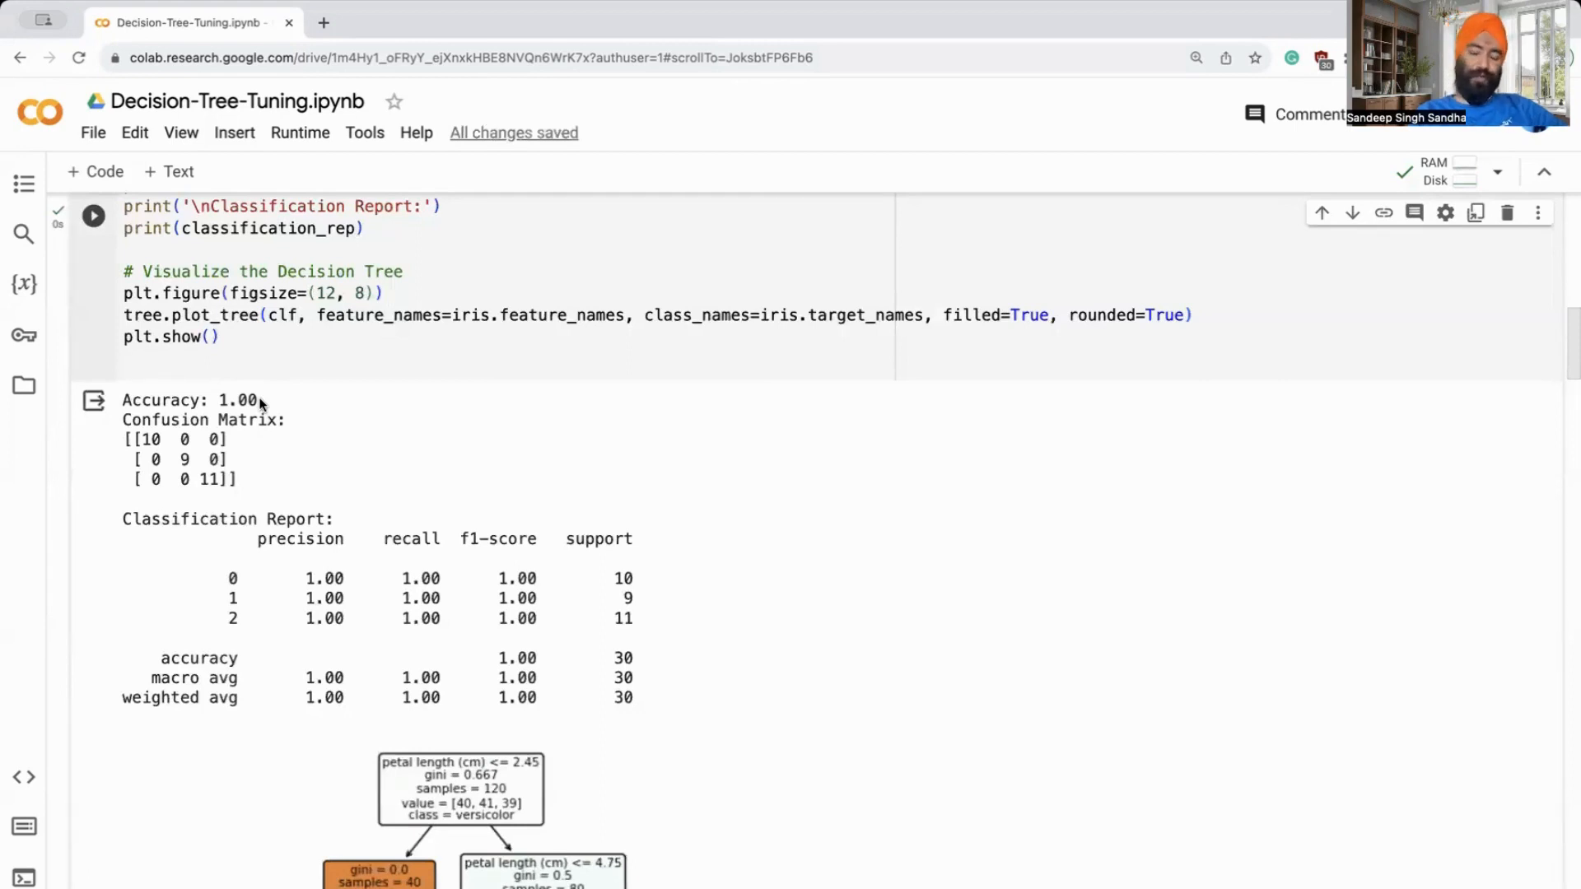
Scroll past the plotted Iris decision tree to the Breast Cancer Dataset heading and cell.
scroll("down", 3)
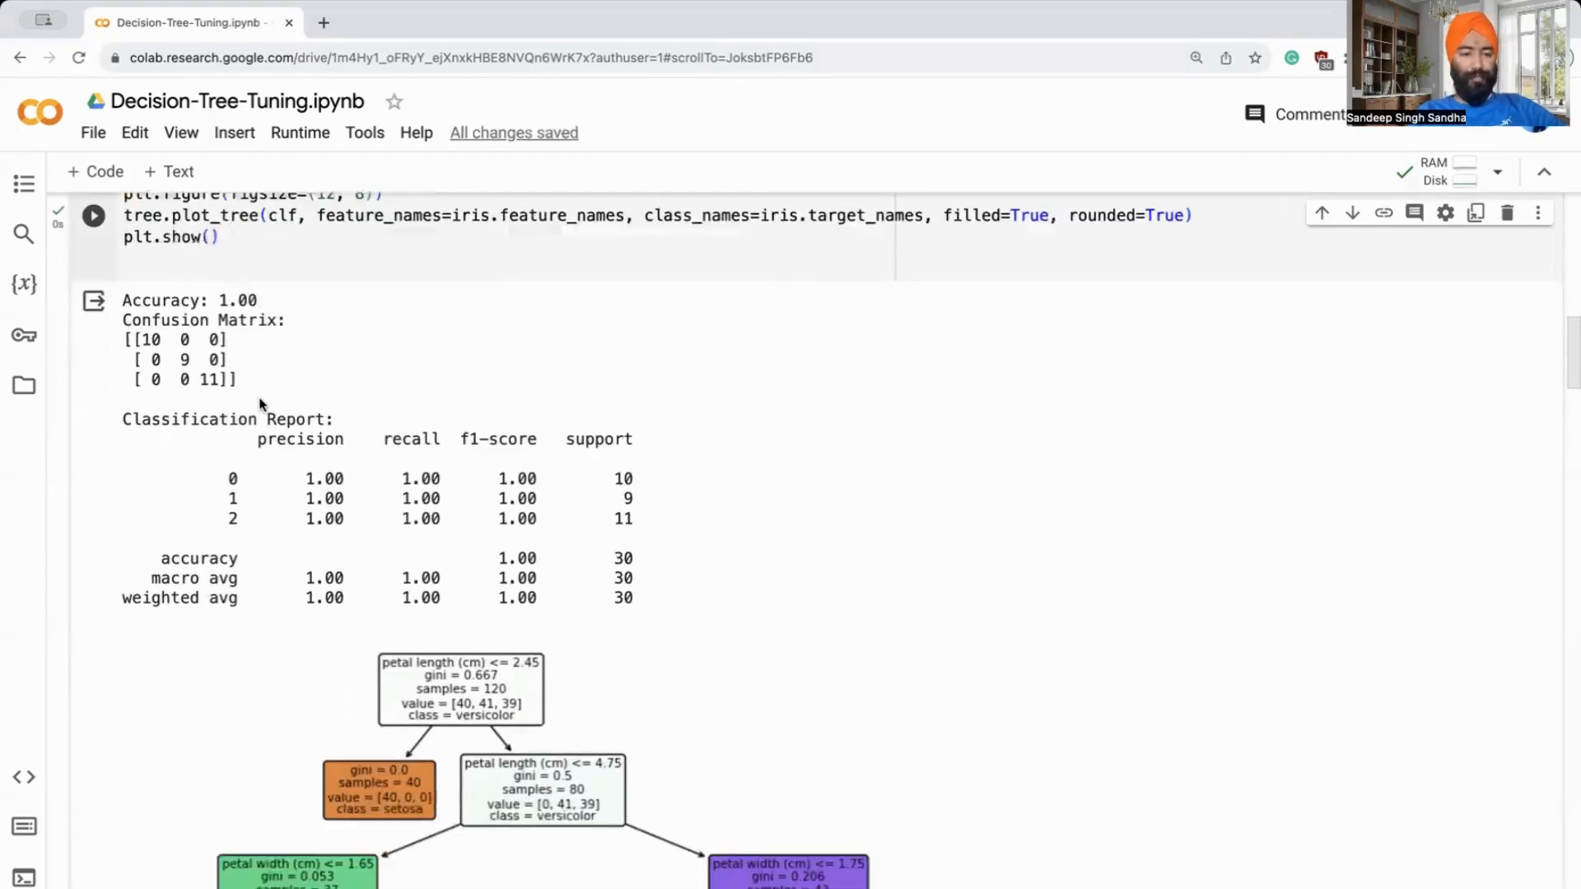
scroll("down", 3)
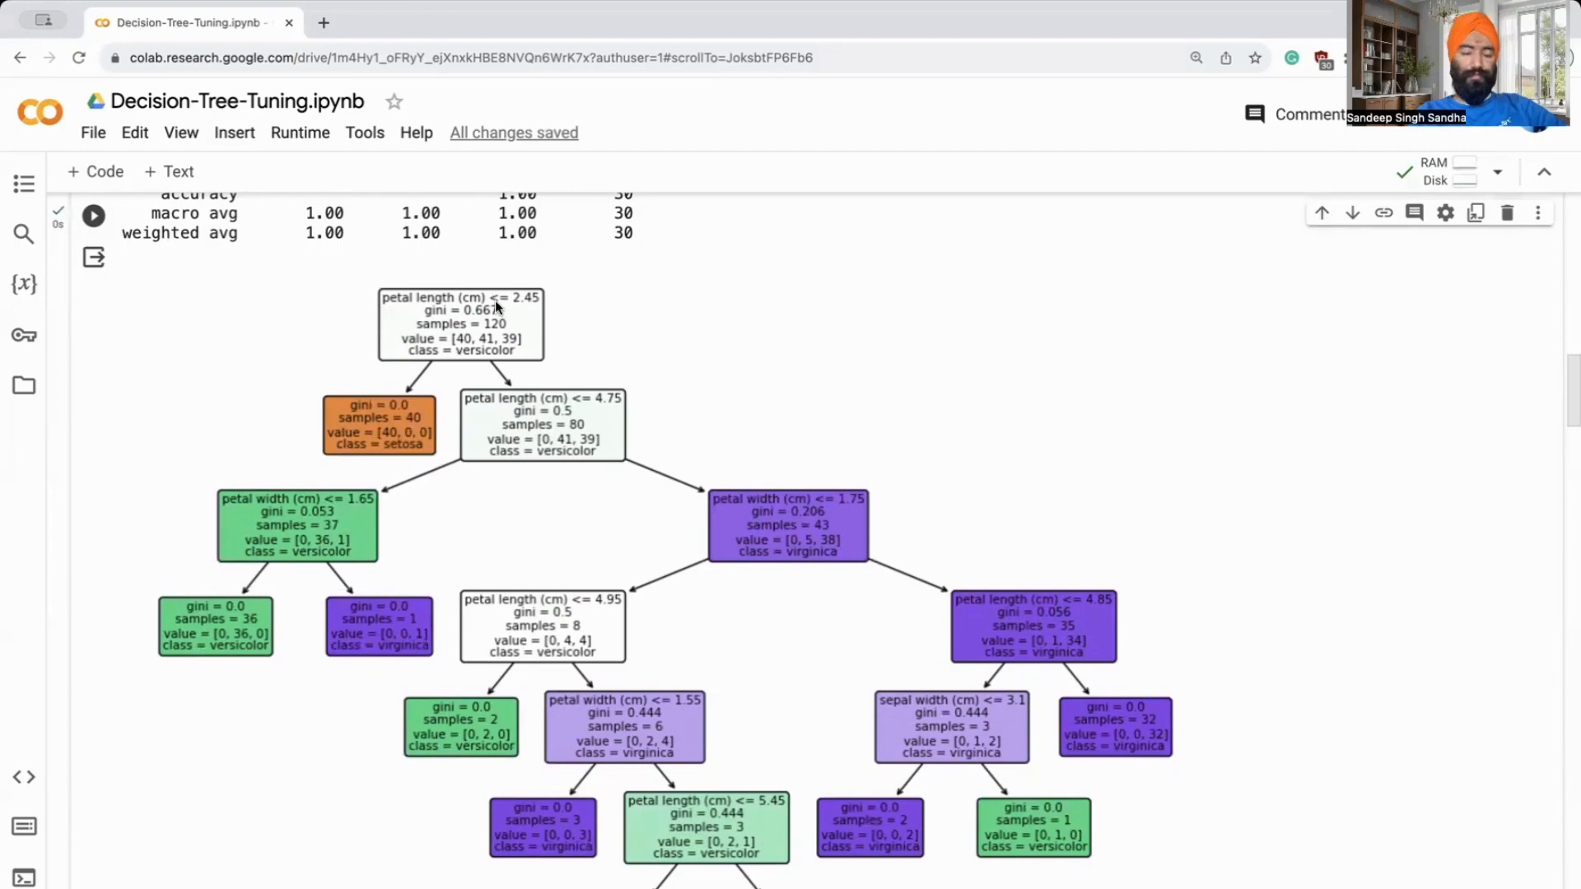
mouse_move(394, 310)
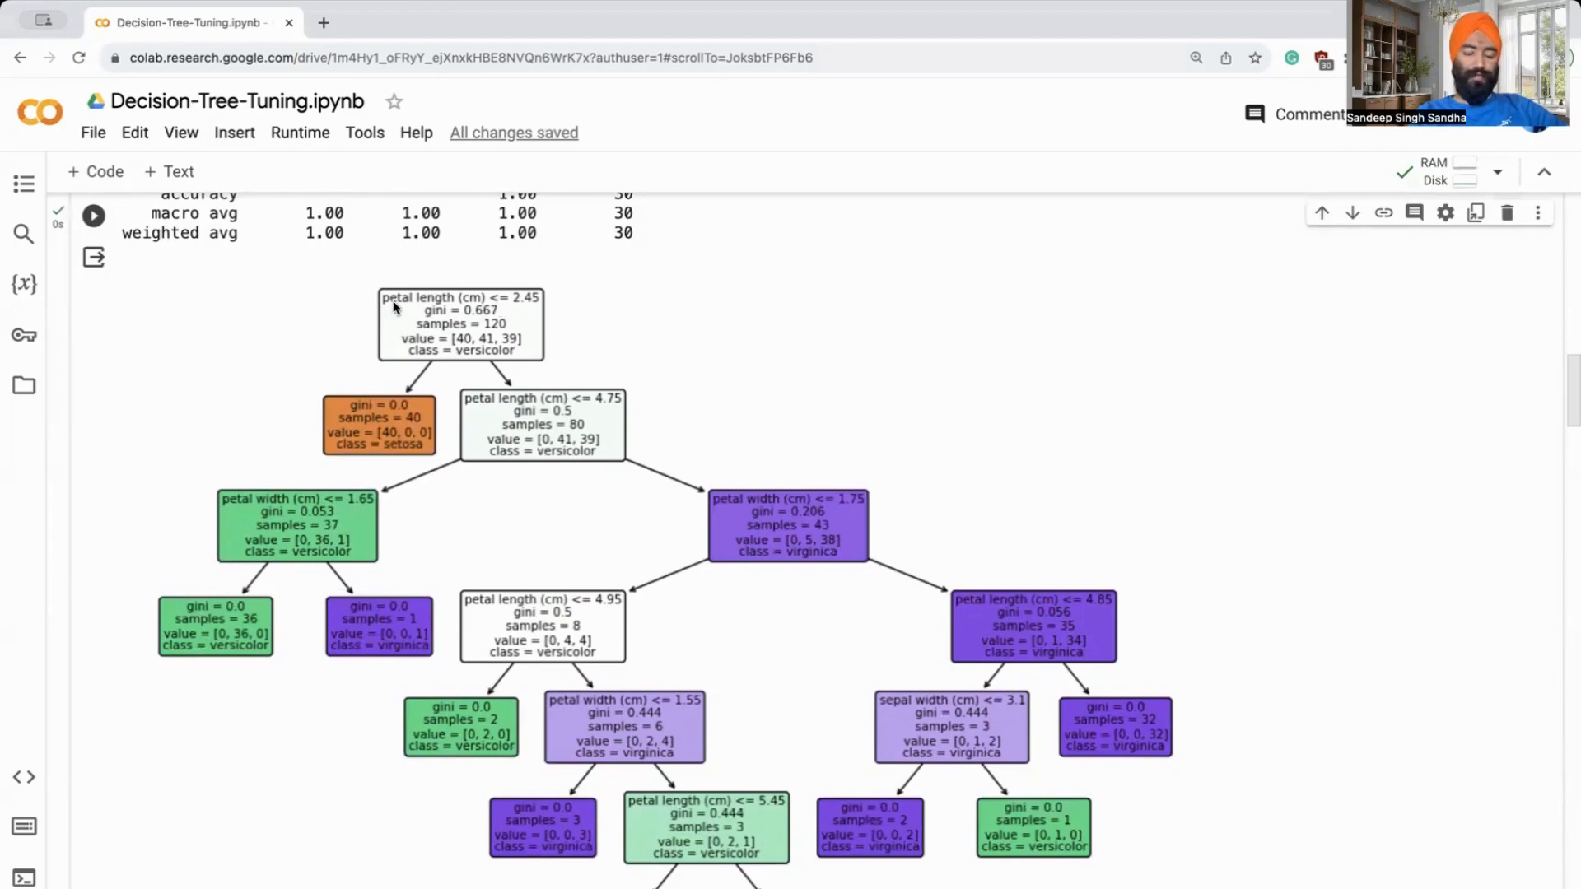
mouse_move(469, 307)
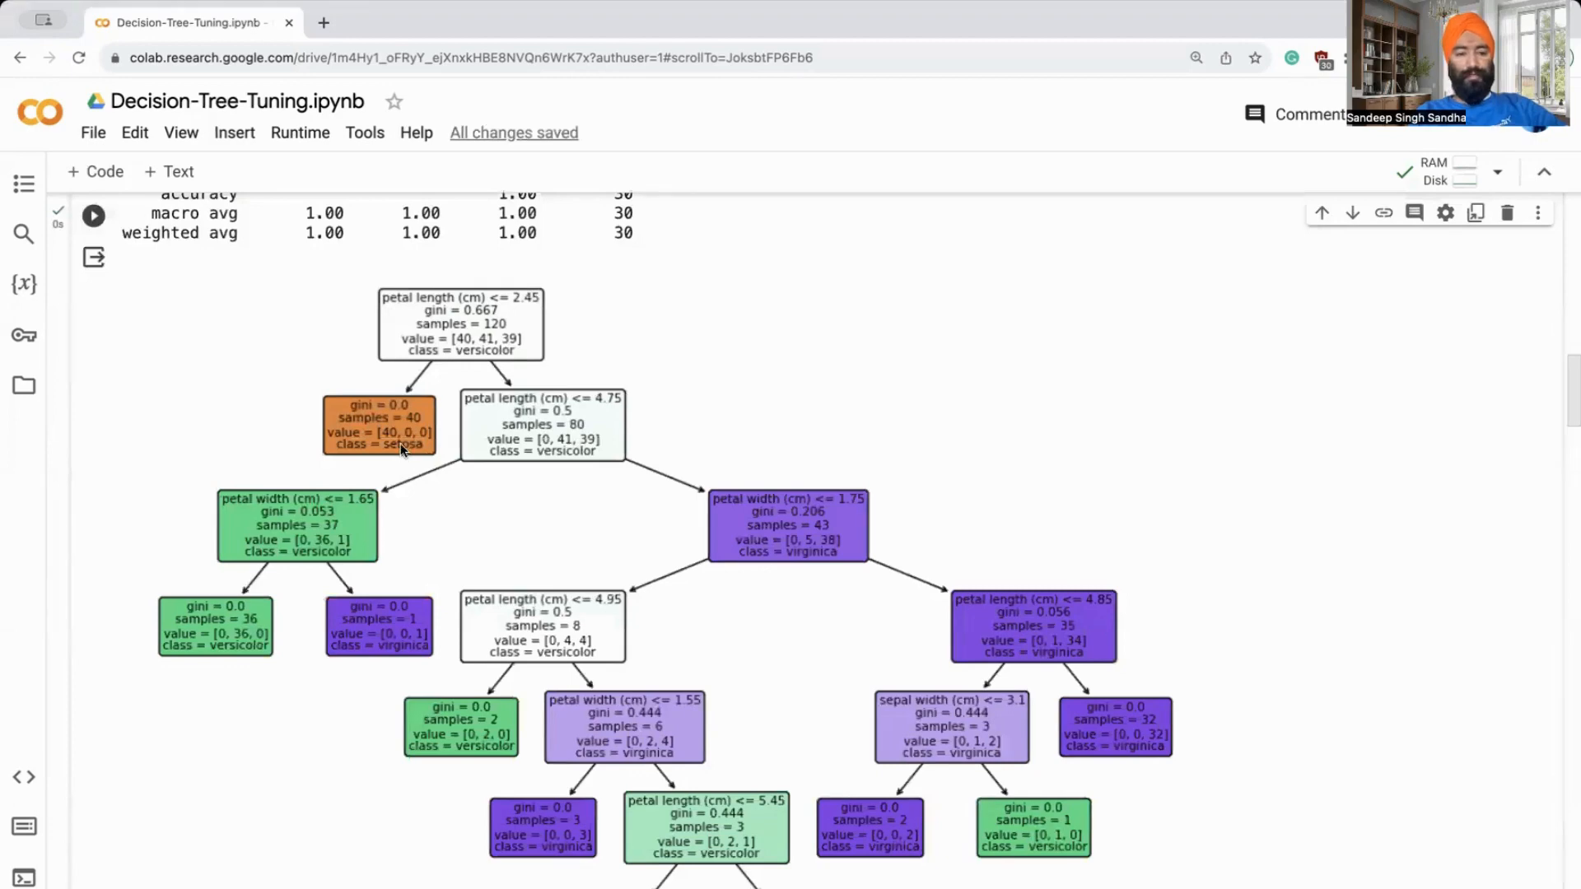
mouse_move(589, 406)
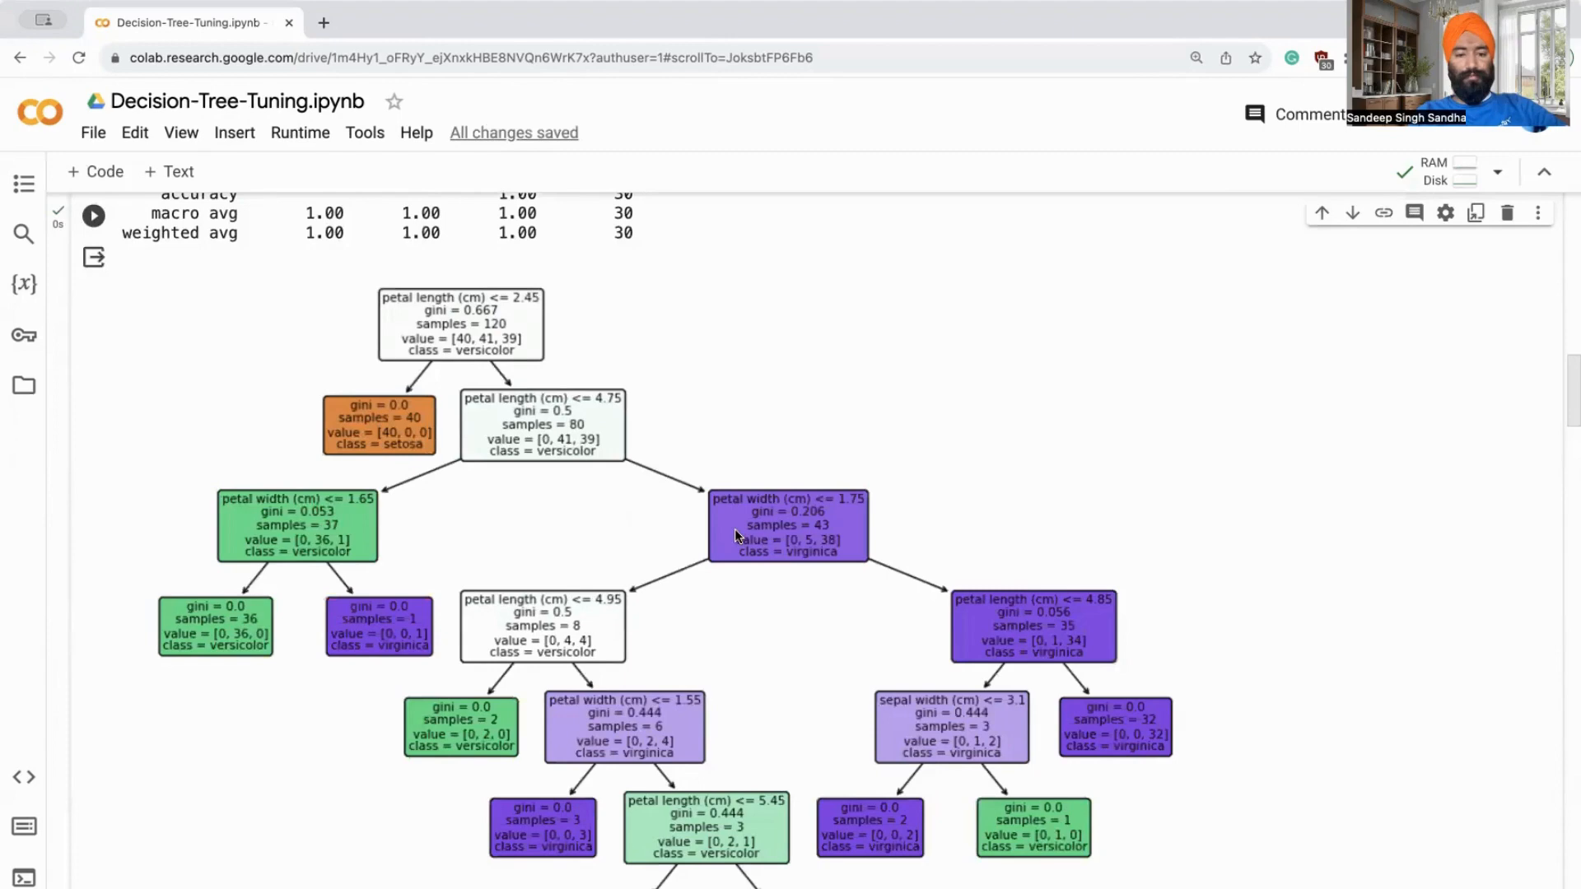
scroll("down", 3)
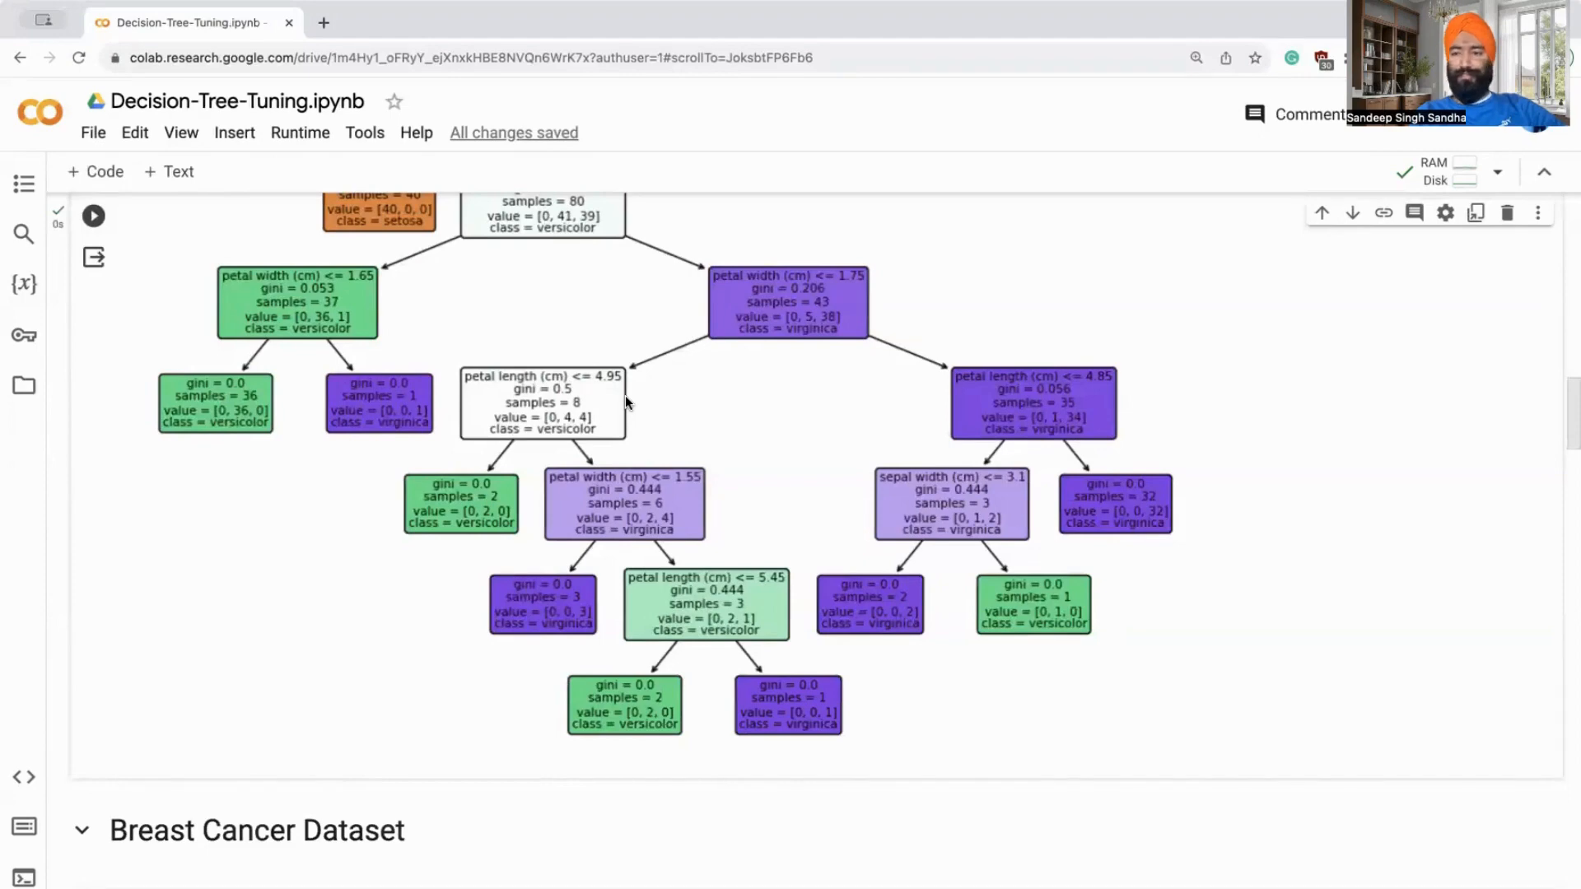
scroll("down", 3)
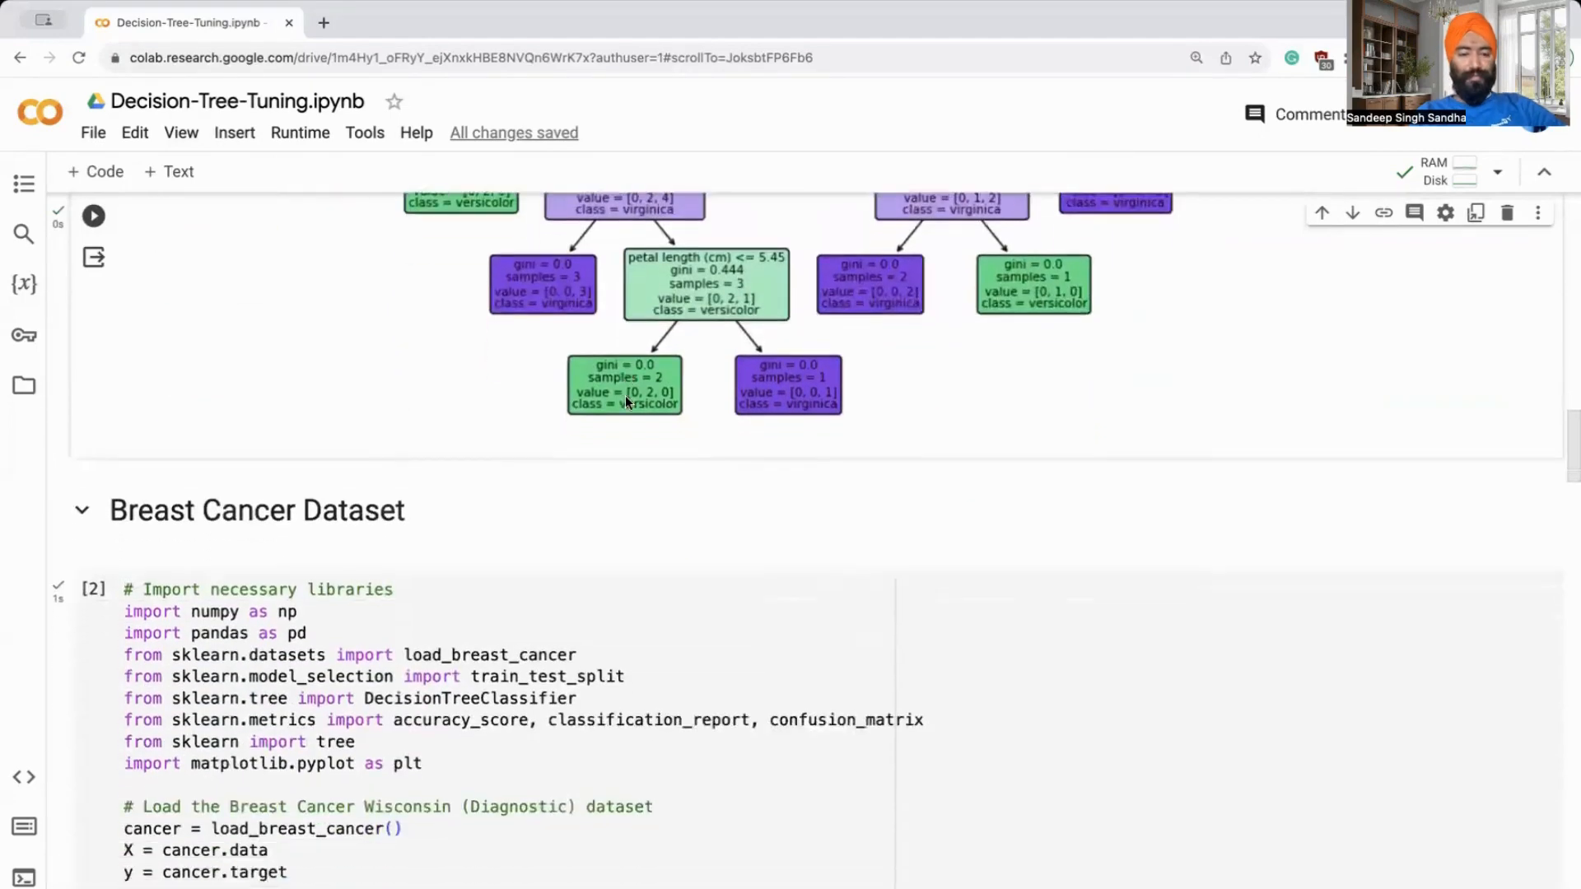
Run the Breast Cancer decision tree cell, yielding accuracy 0.95 and a confusion matrix.
scroll("down", 3)
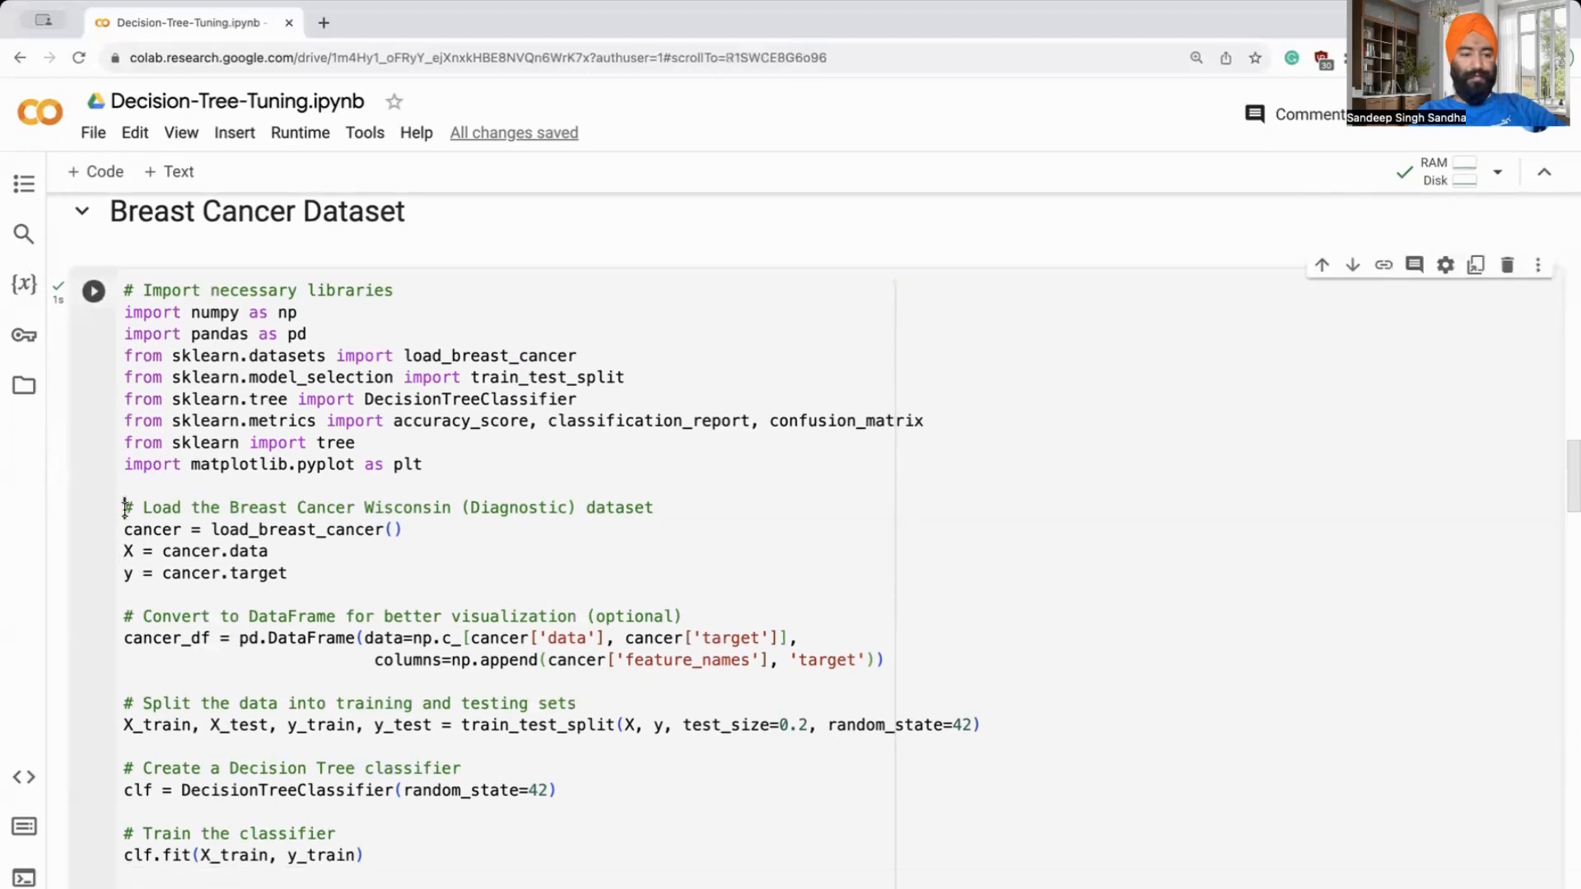
scroll("down", 3)
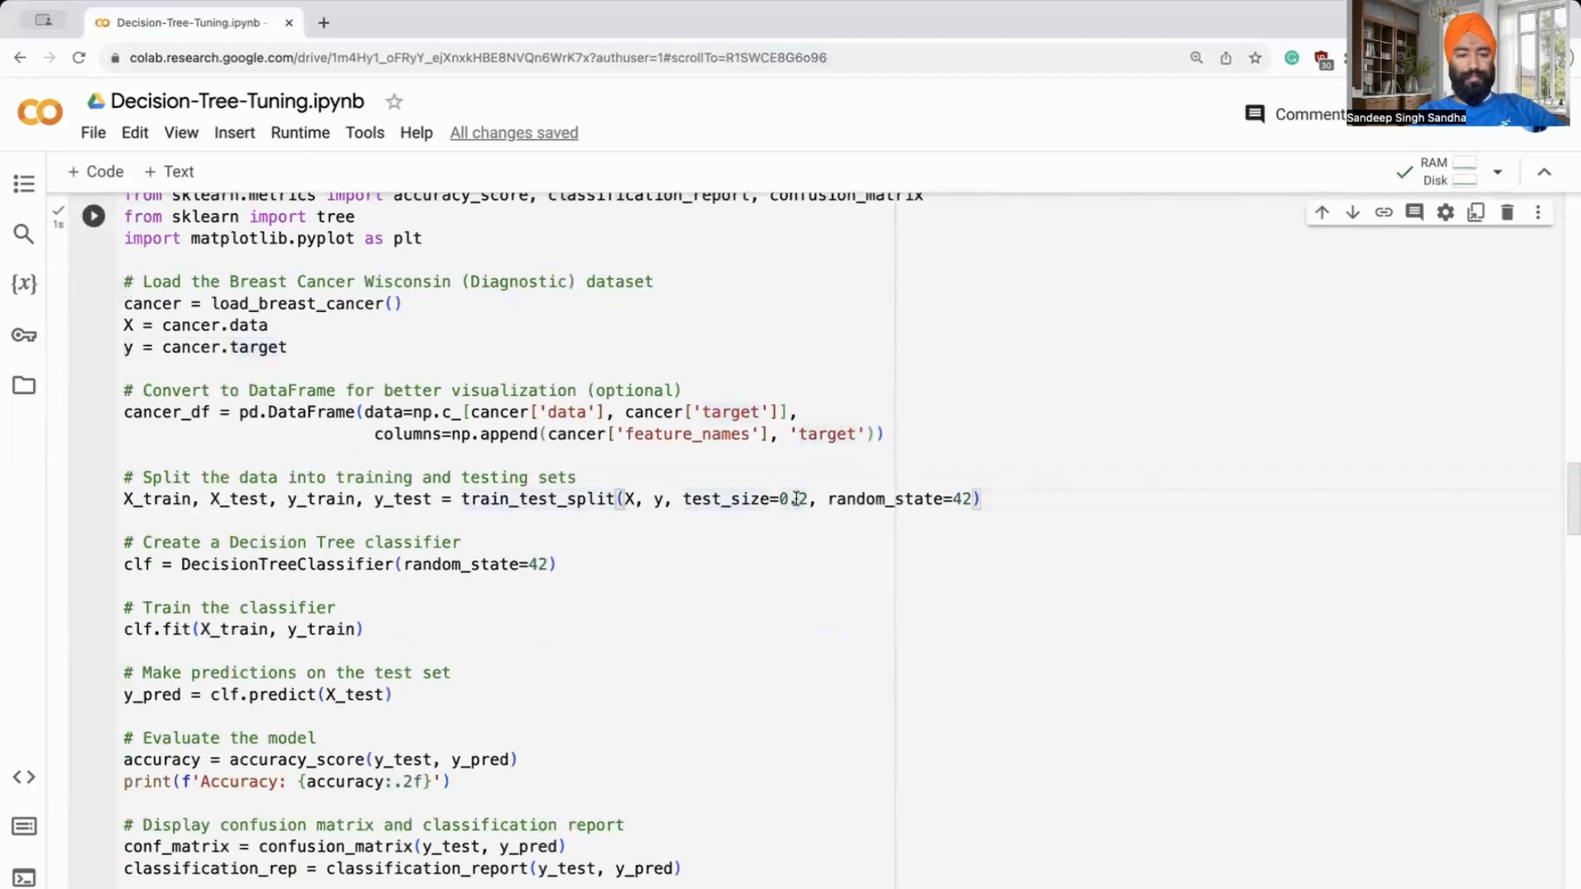
scroll("down", 3)
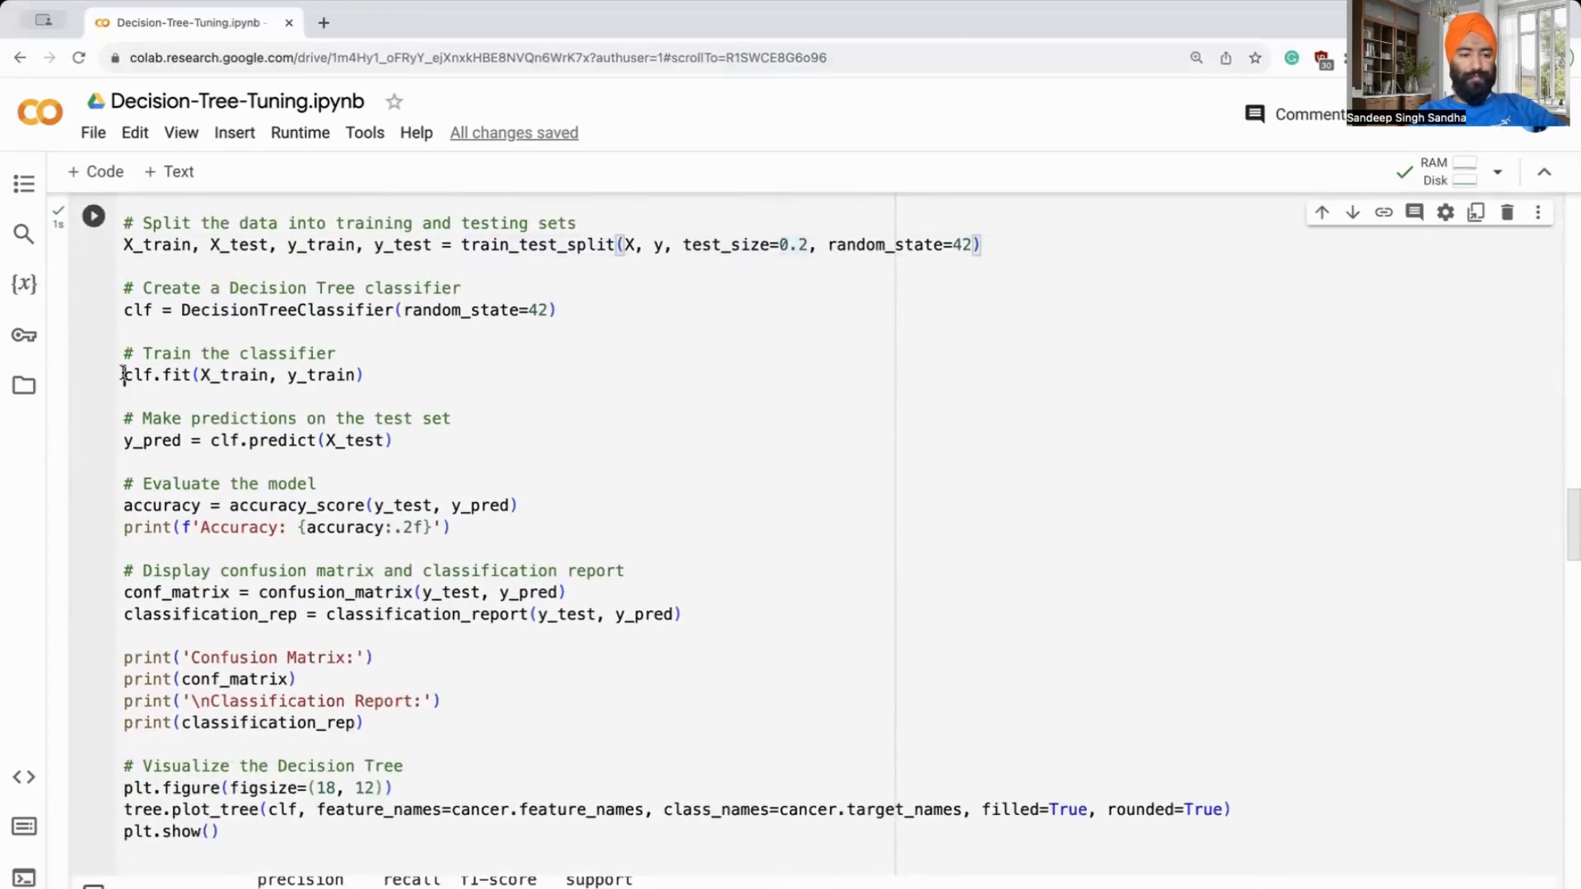
scroll("down", 3)
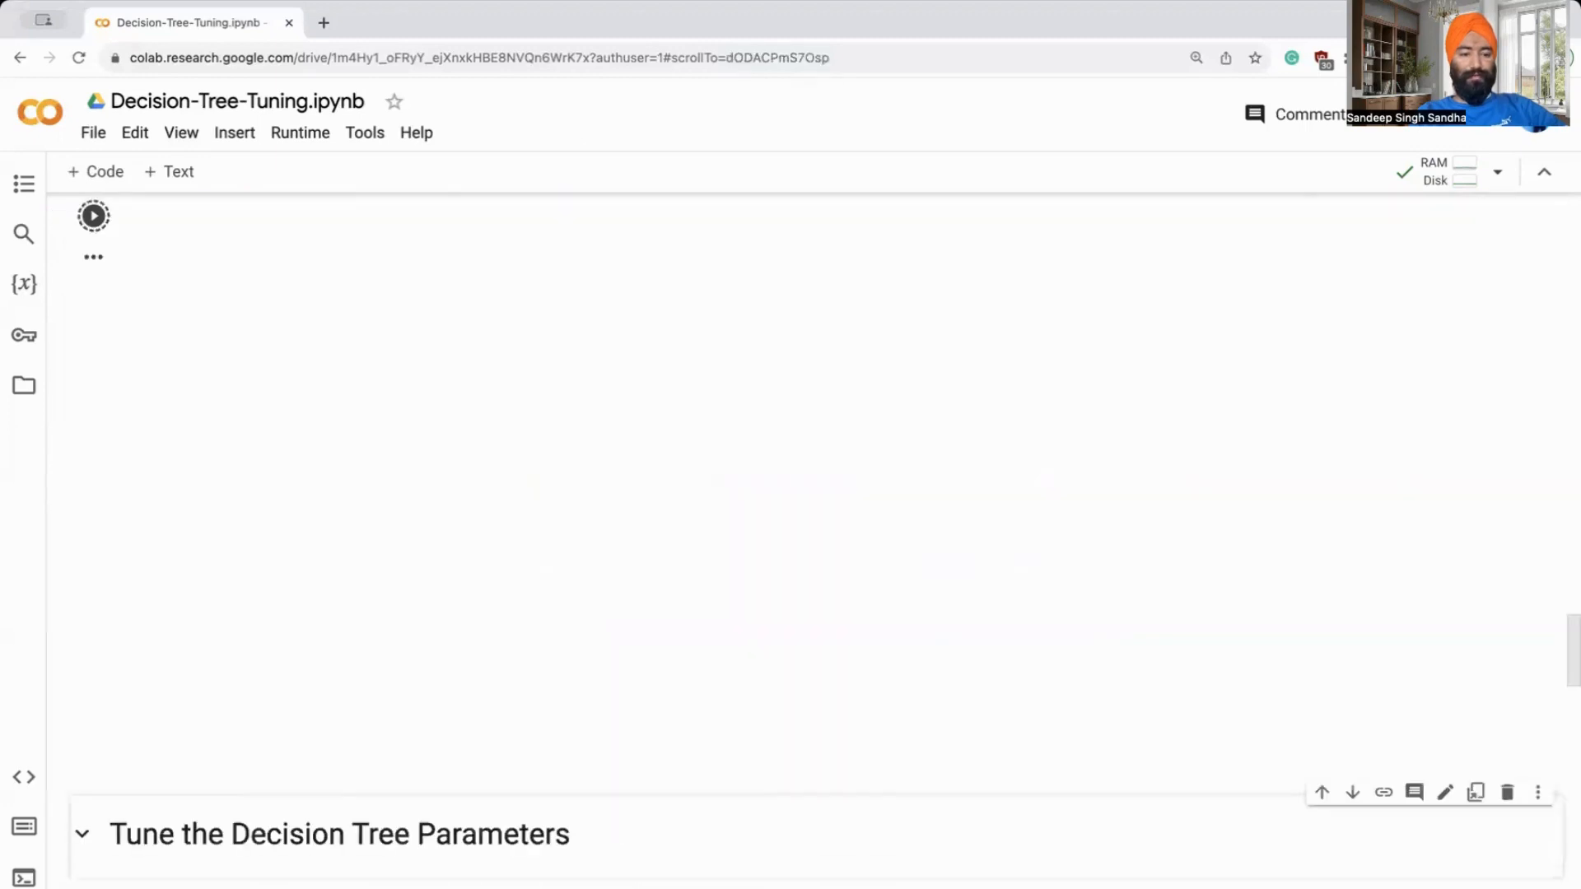
left_click(93, 215)
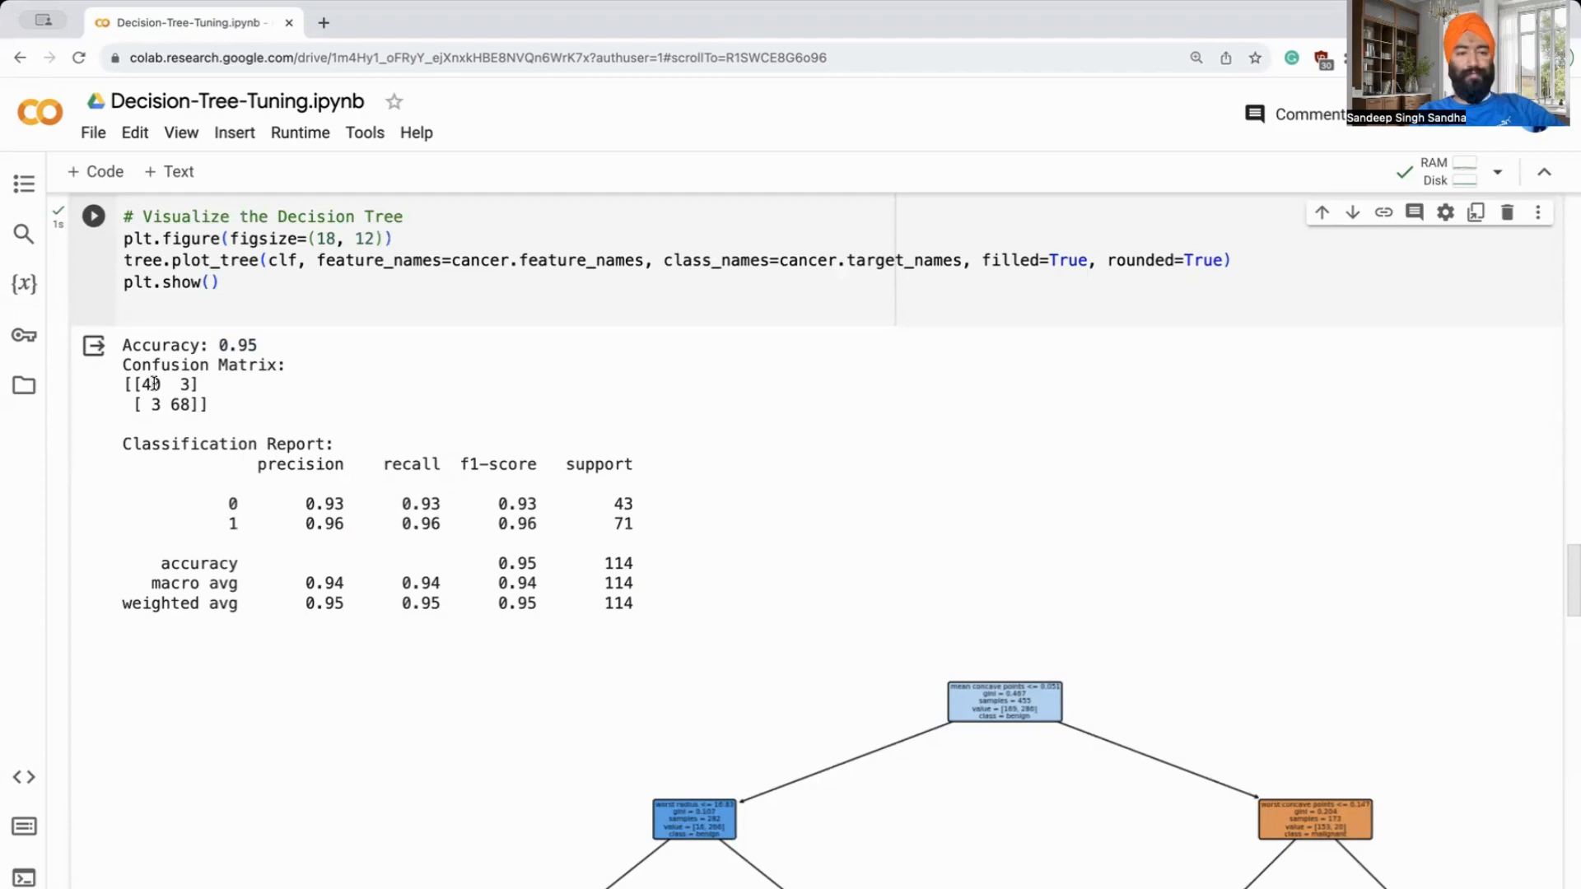
Scroll to the '! pip install arm-mango' cell, which reports requirements already satisfied.
scroll("down", 3)
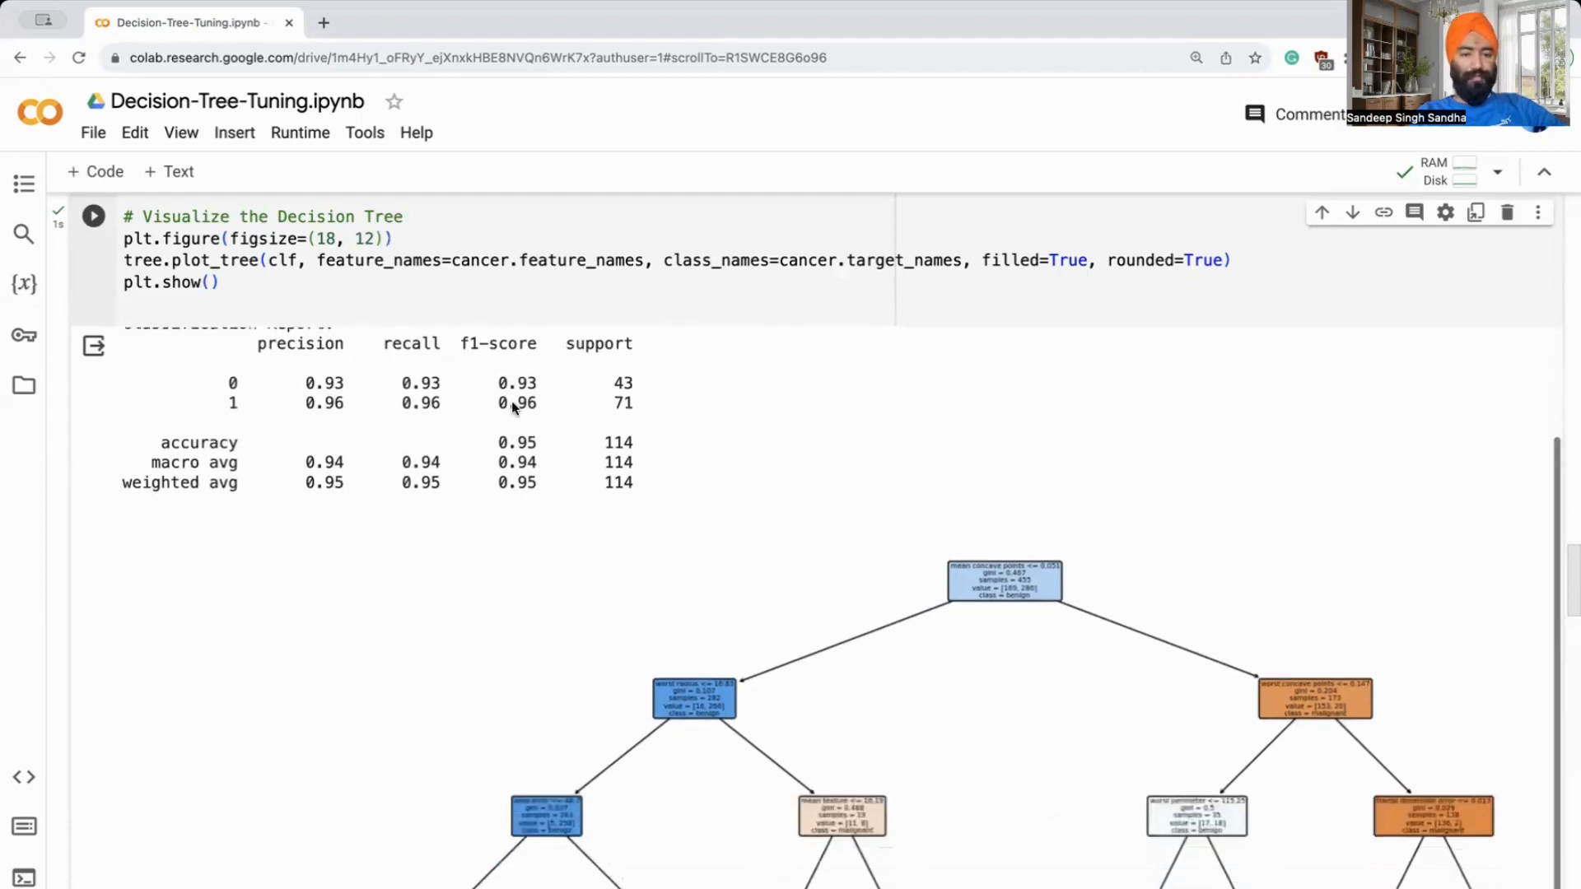
scroll("down", 3)
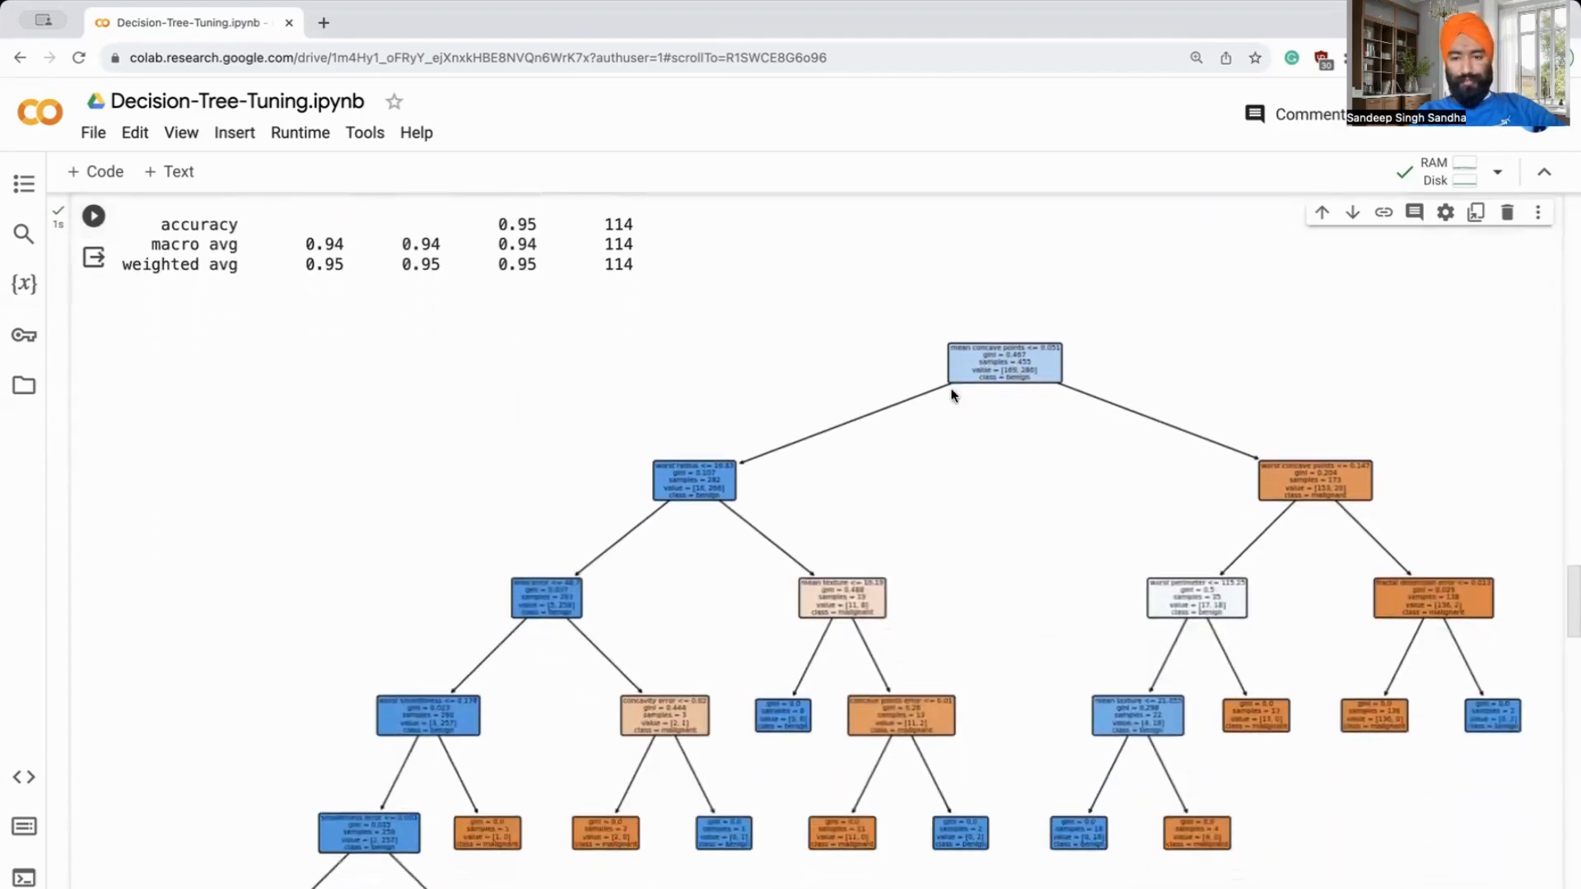
scroll("down", 3)
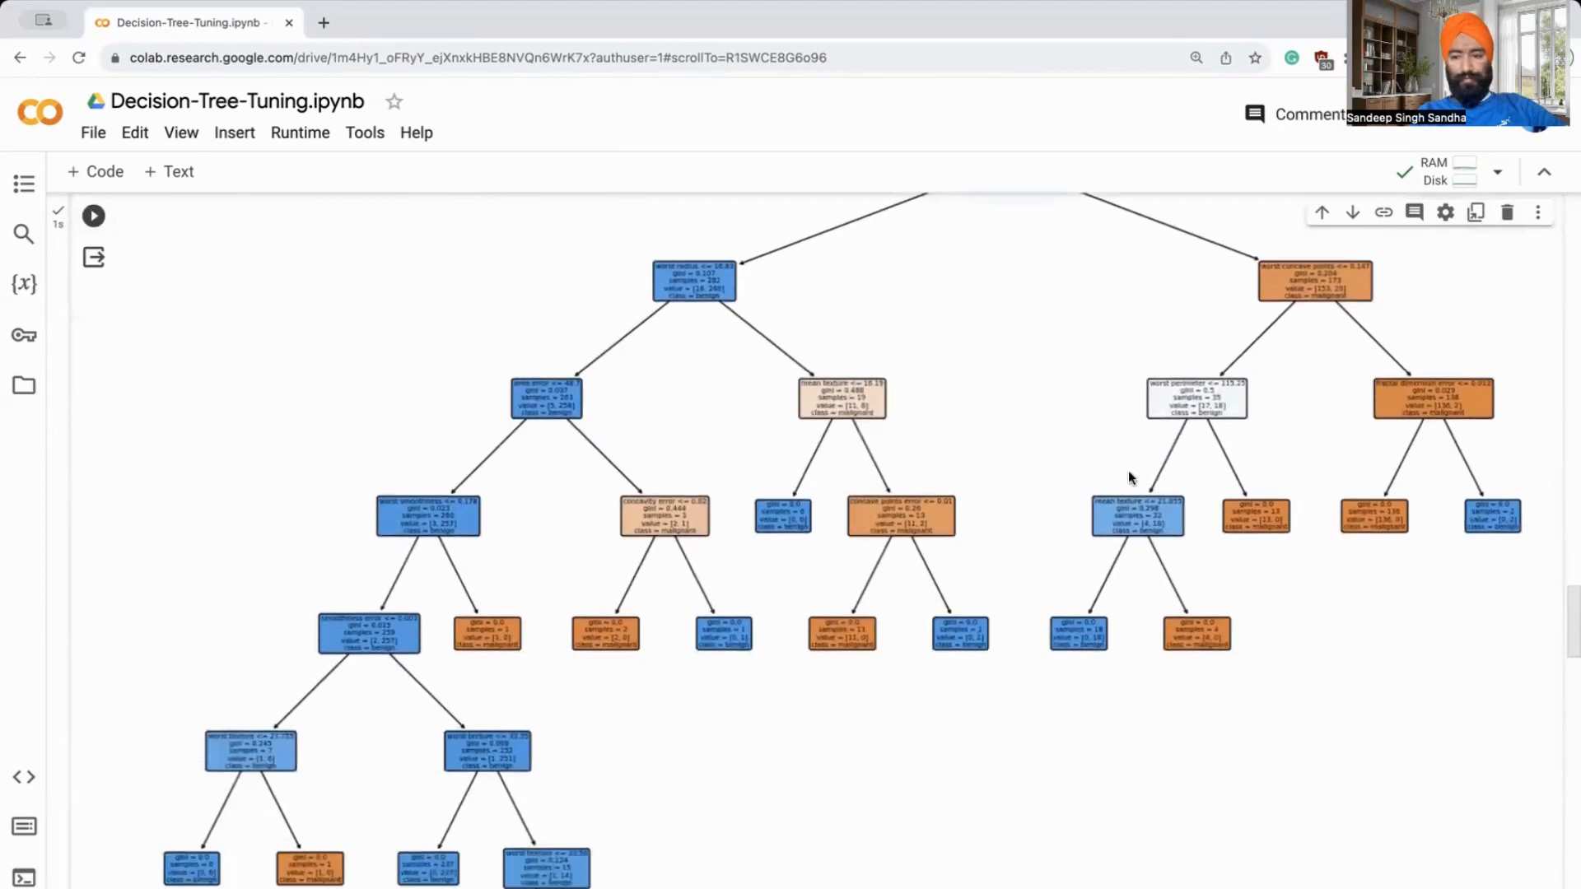
scroll("down", 3)
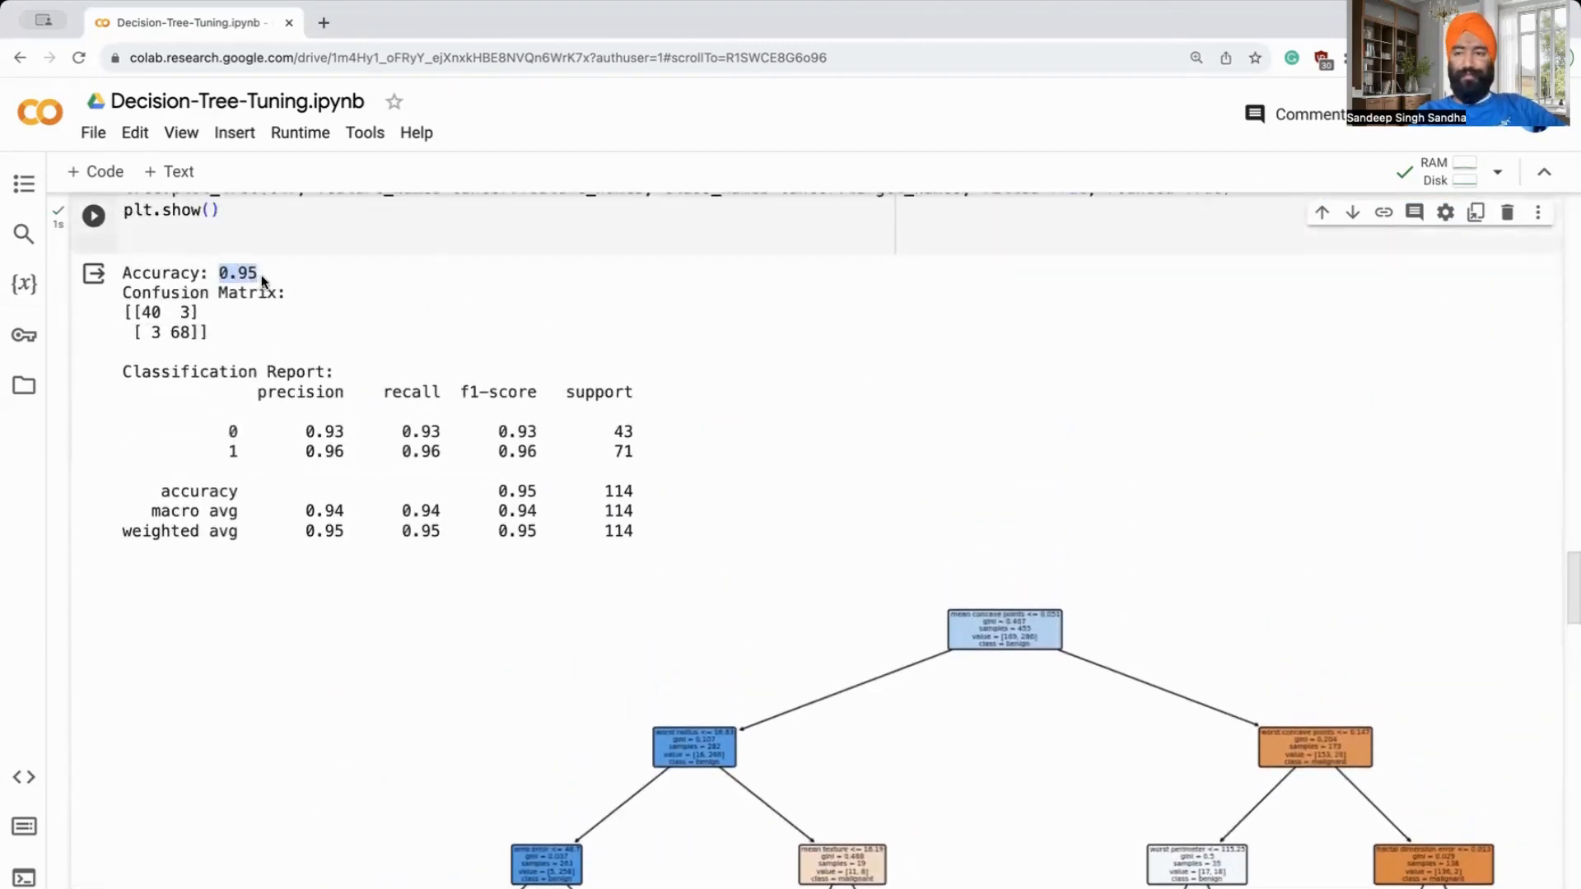
scroll("down", 3)
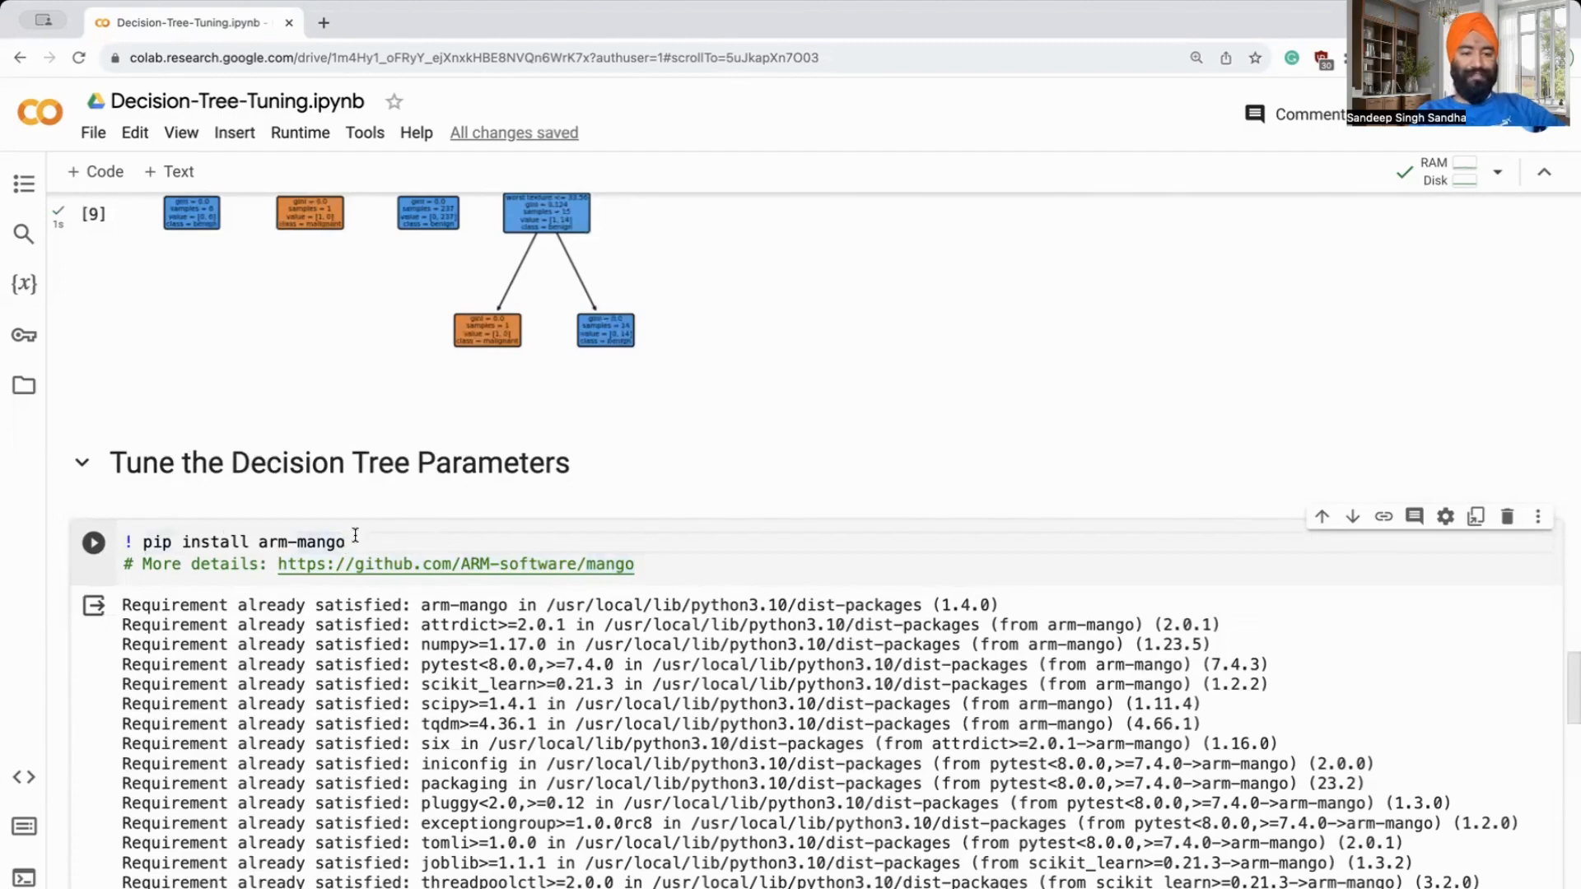
Place the cursor in the param_dict_dtree cell to begin a comment after the dictionary.
scroll("down", 3)
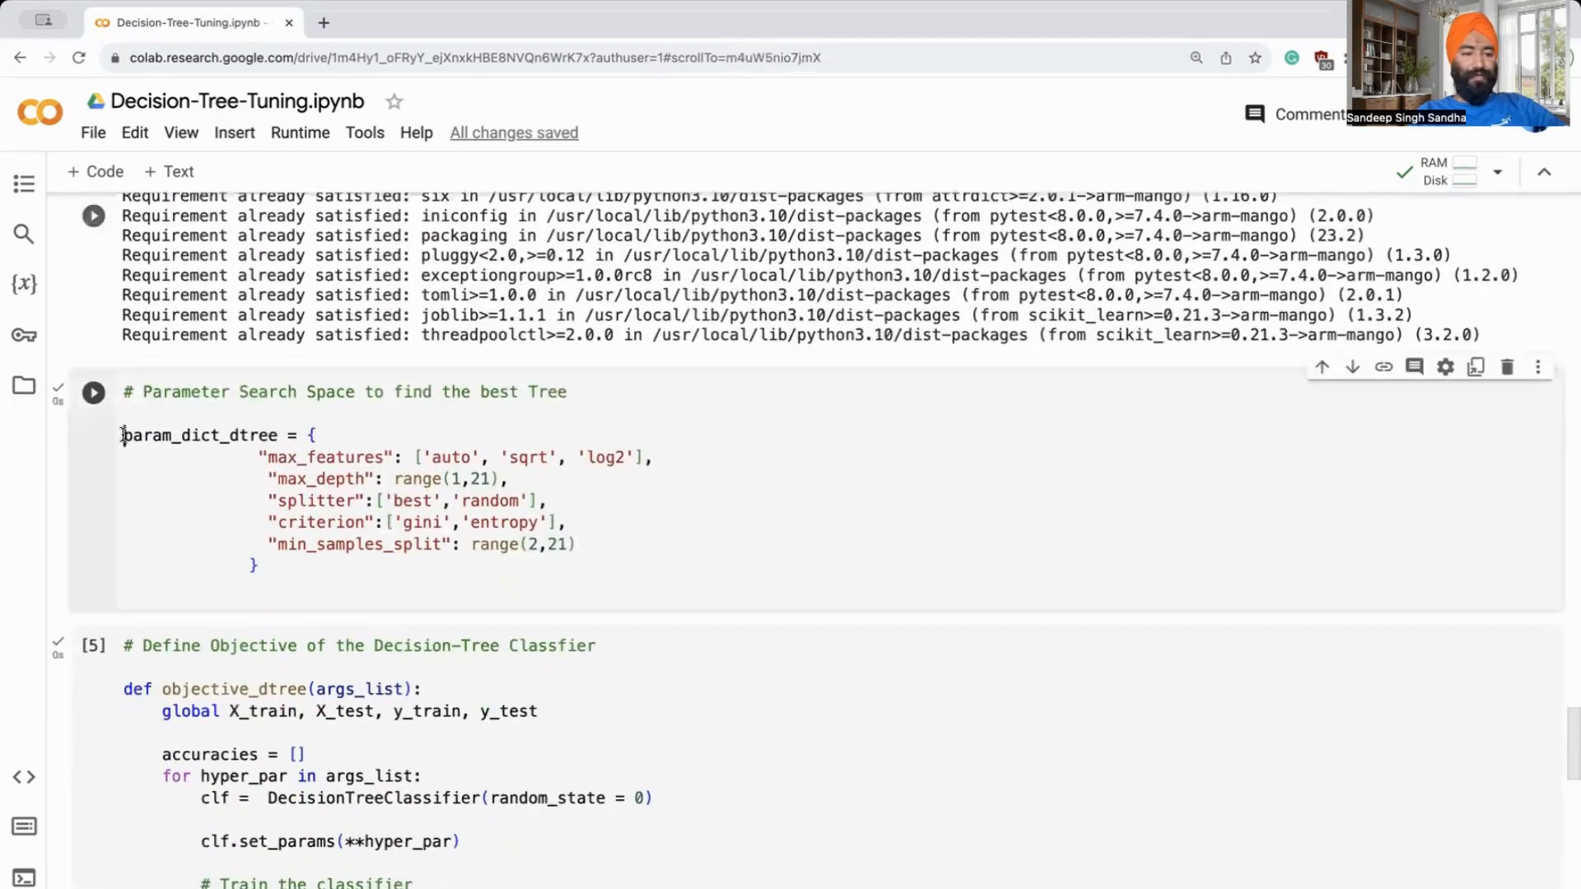
left_click(311, 435)
type("#")
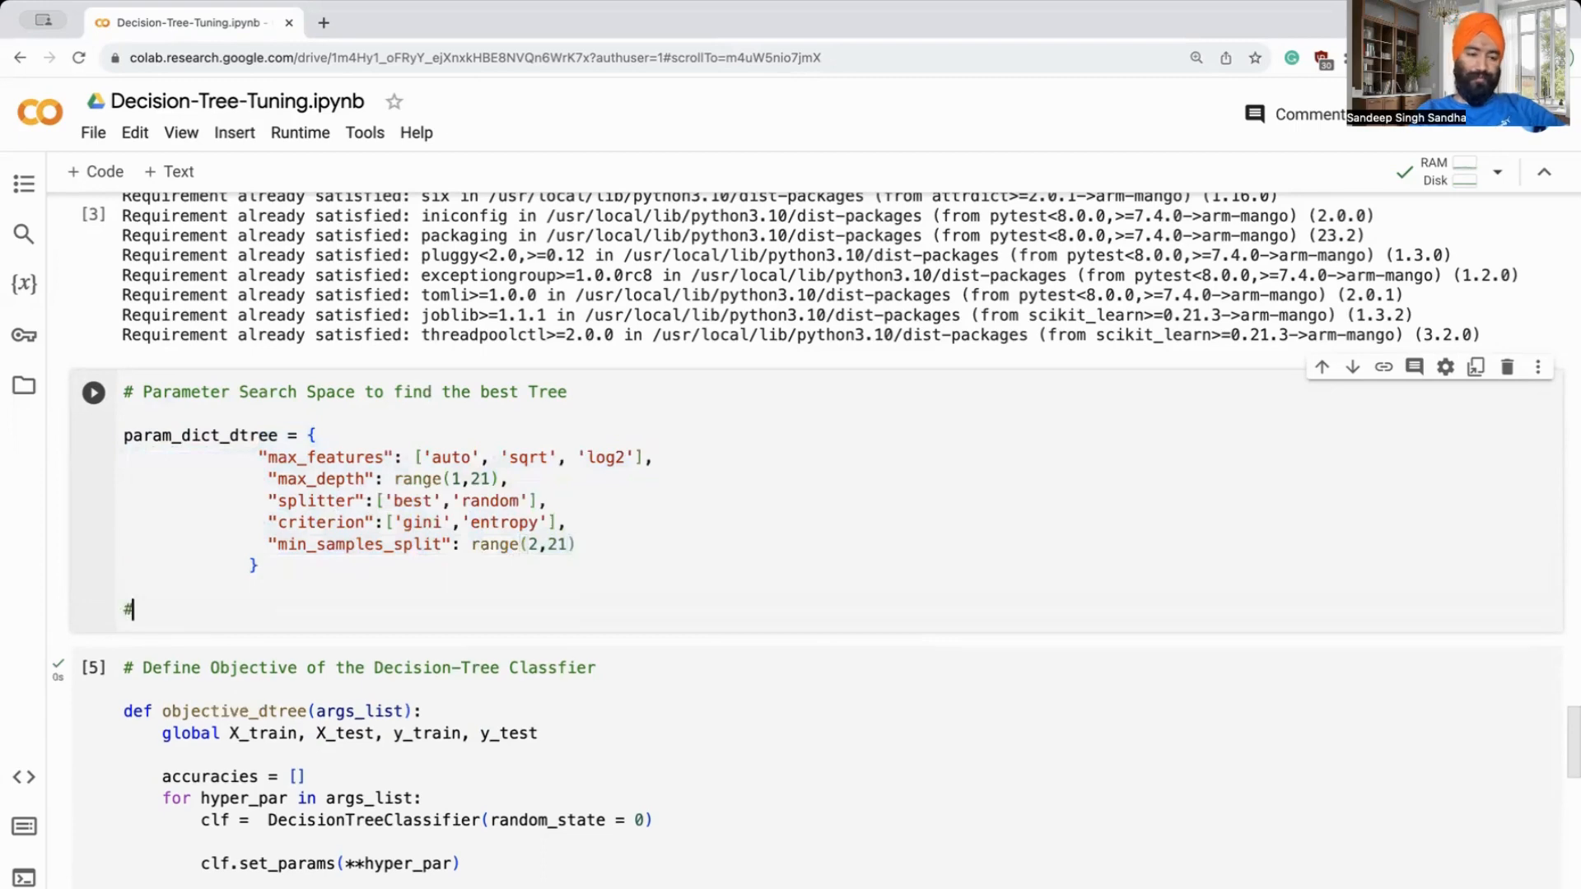
Write the comment '# 3 * 20 * 2 * 2 * 20' and run the multiplication, getting 4800.
type("3 *")
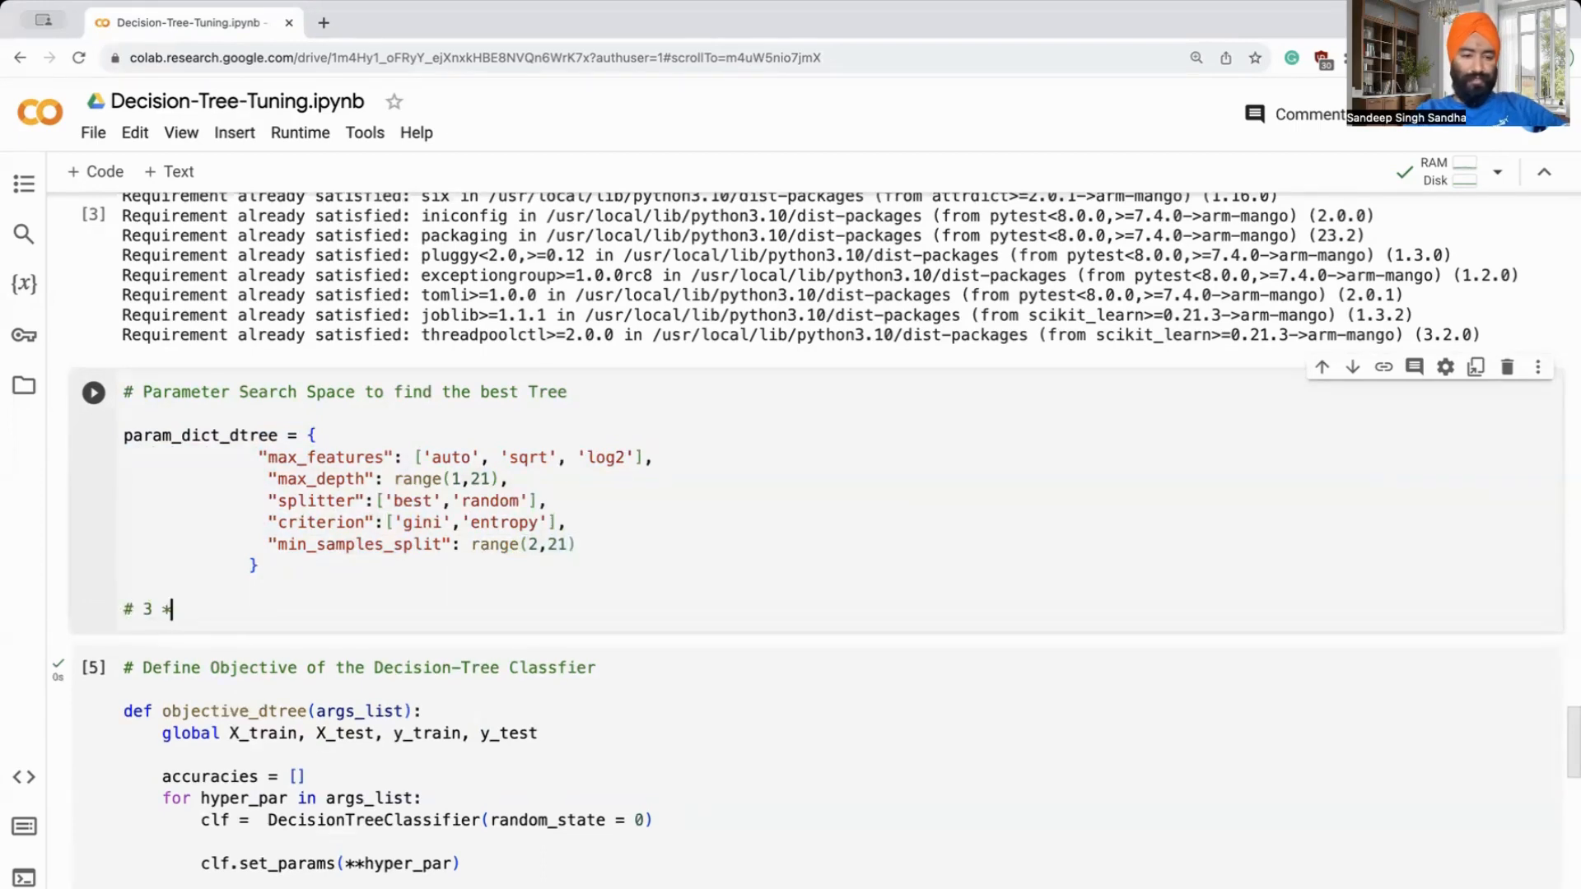
type("20 * 2")
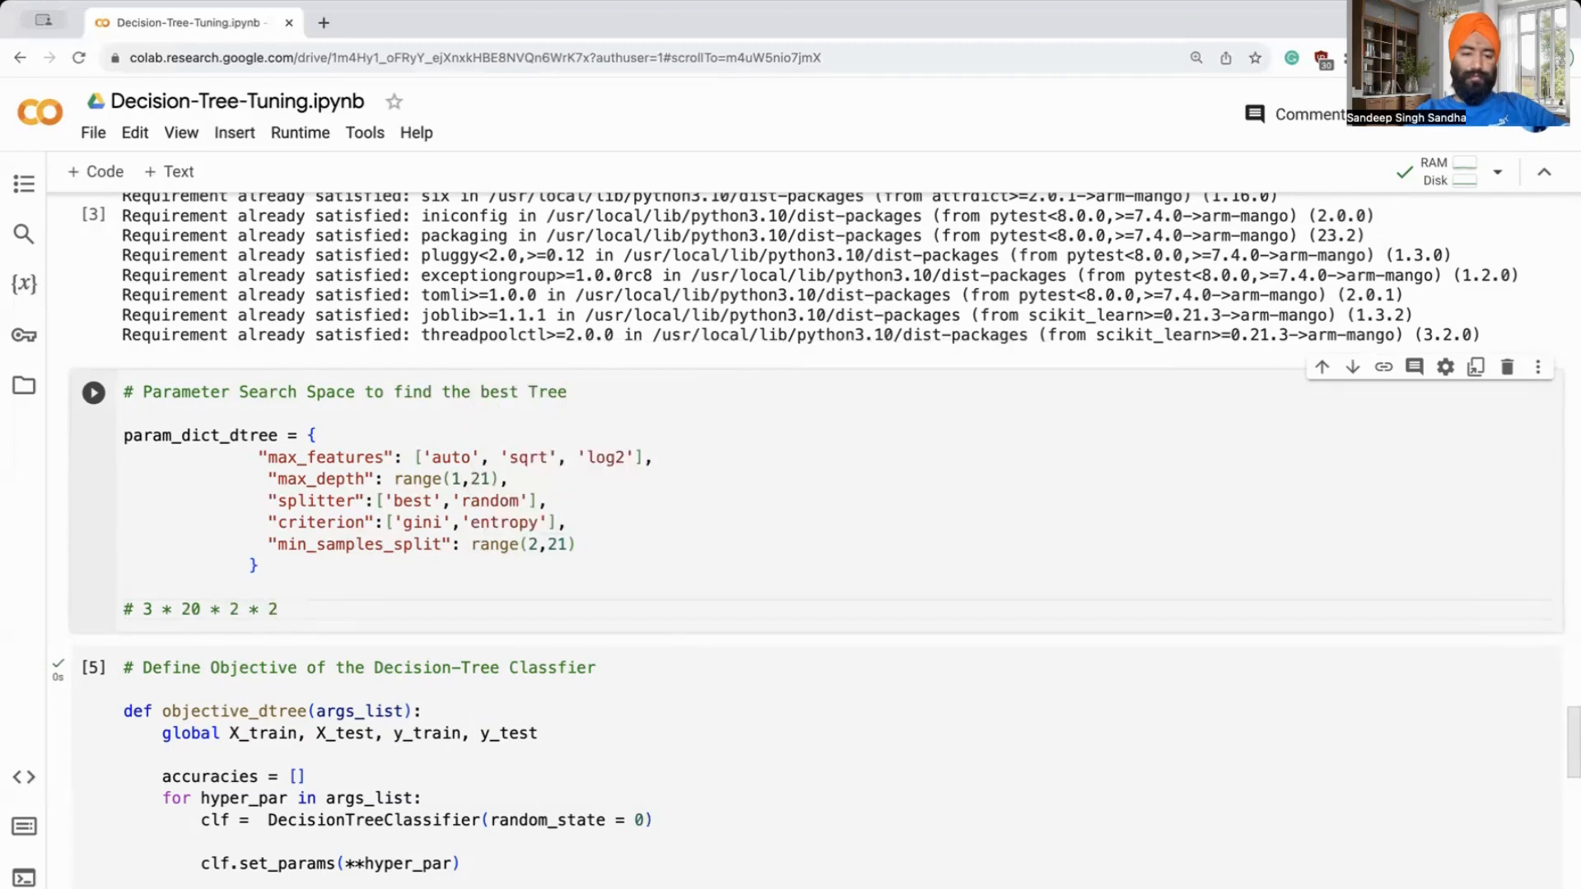
type("* 20")
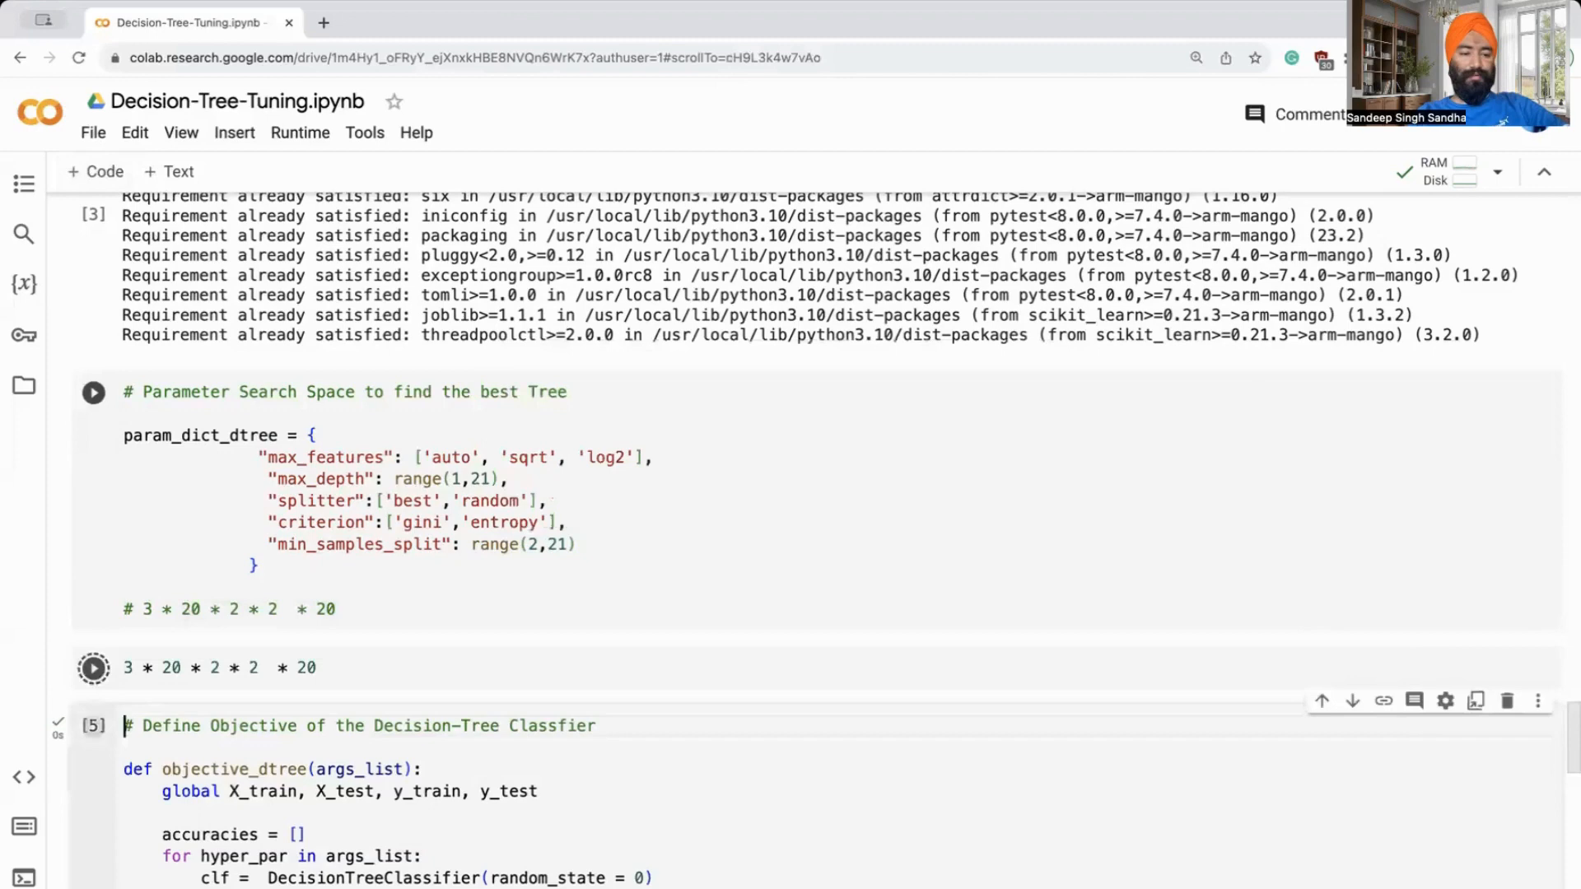
left_click(92, 668)
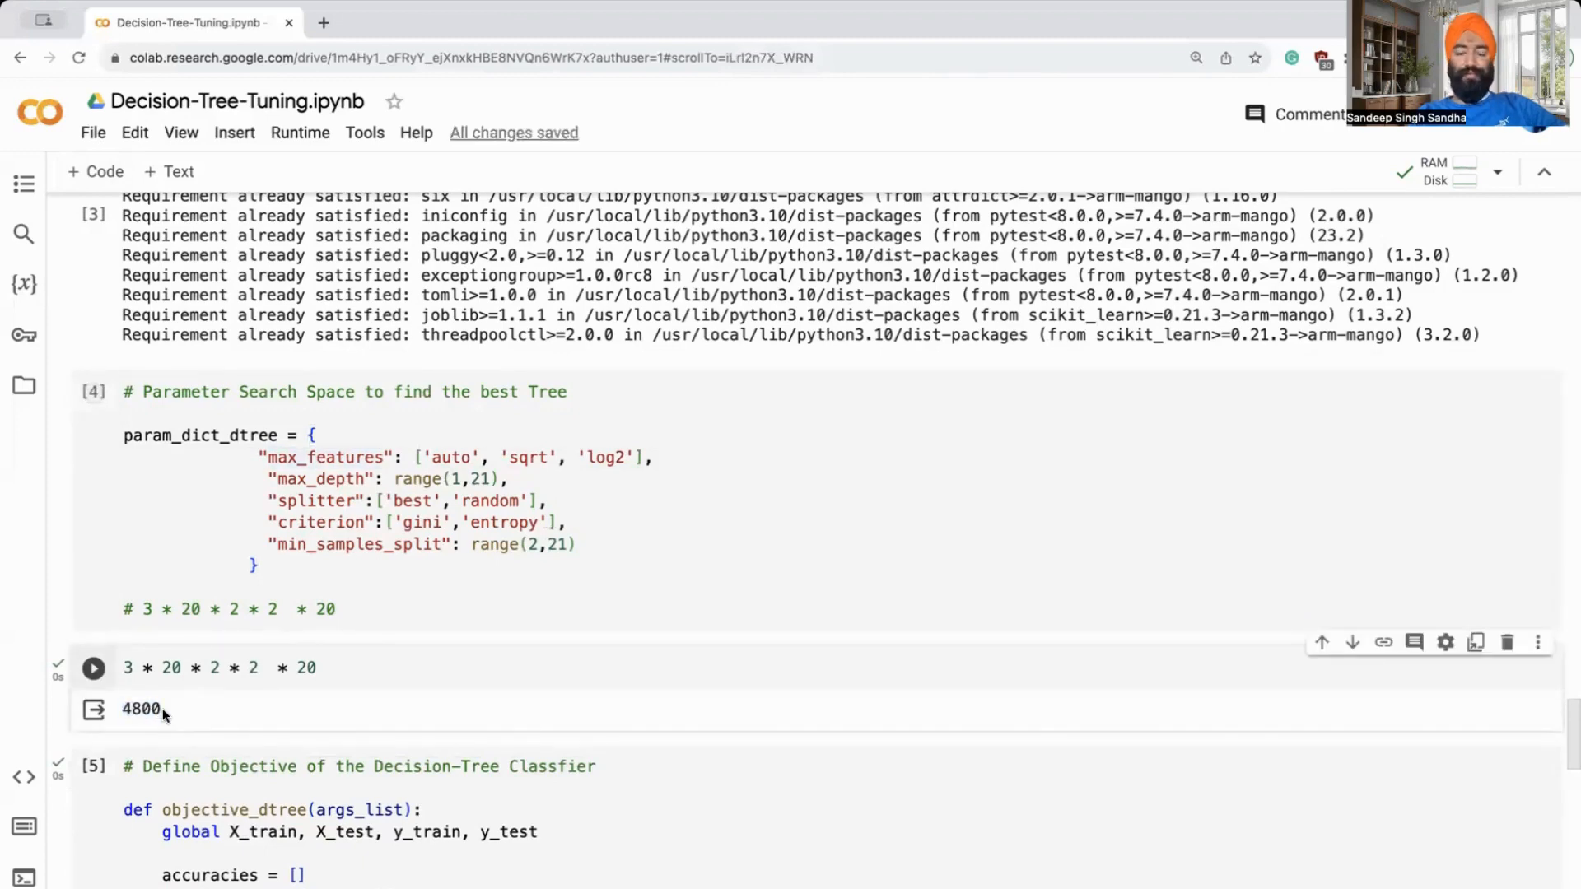
scroll("down", 3)
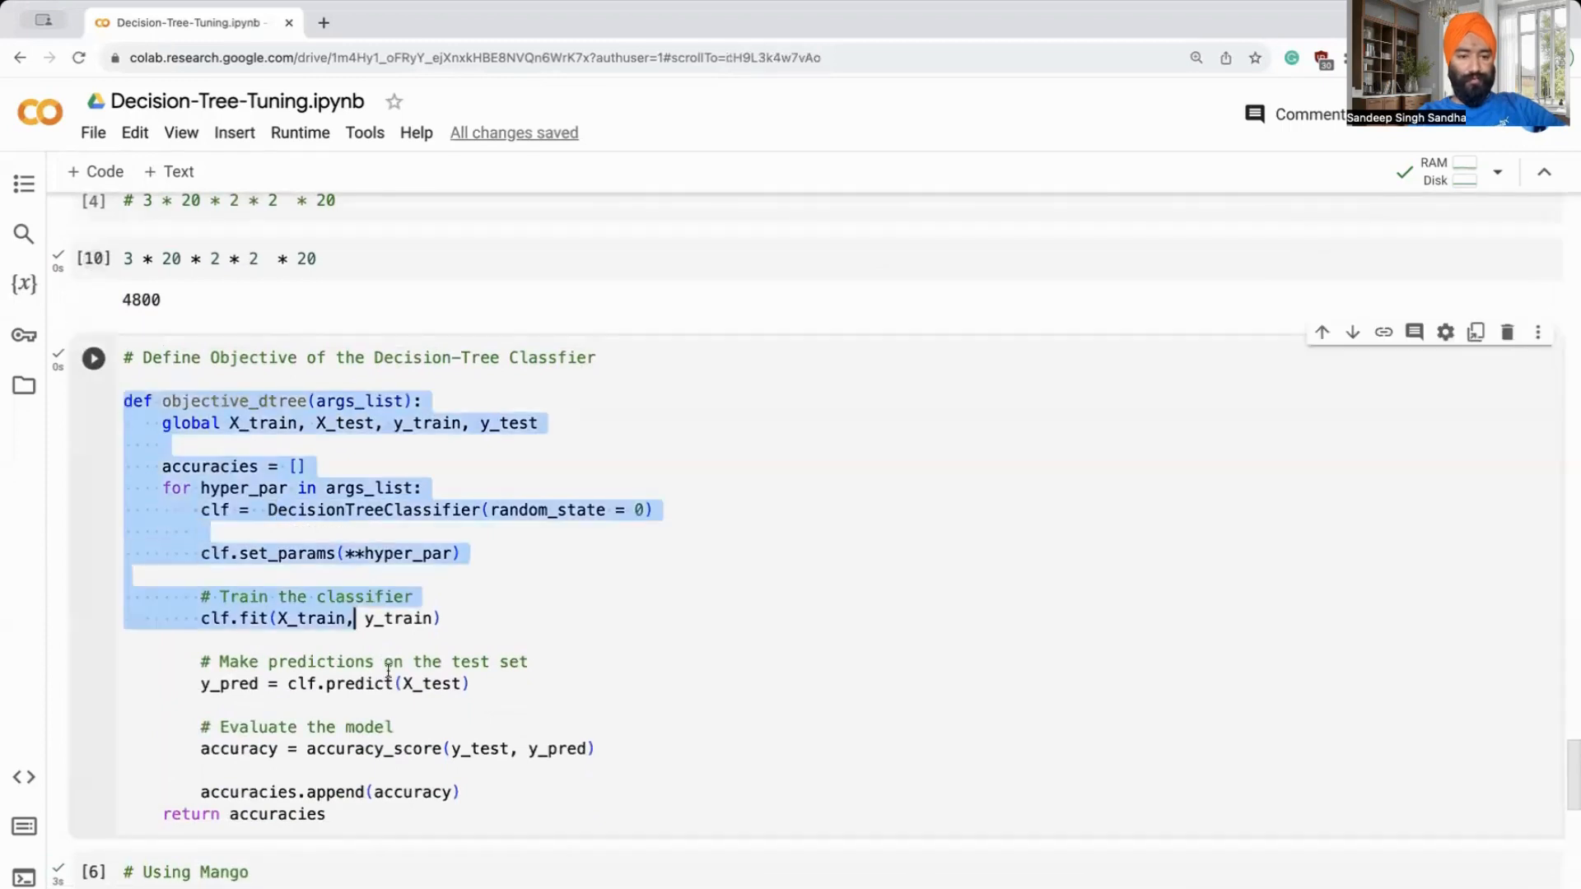
Highlight args_list and the tree training-and-scoring loop in objective_dtree to explain them.
left_click(300, 382)
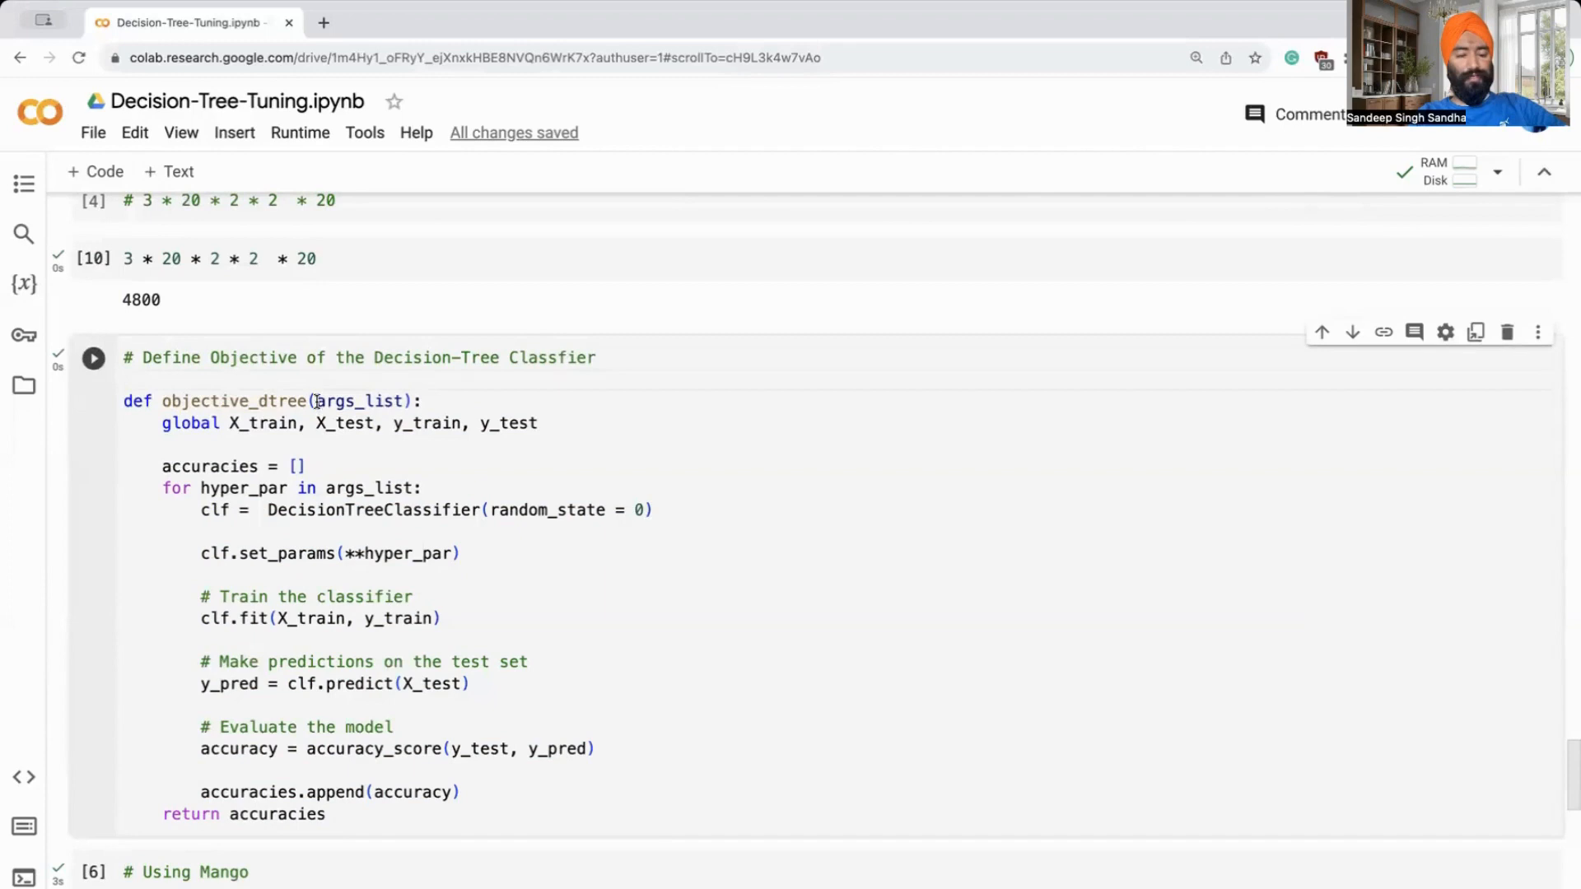
double_click(359, 401)
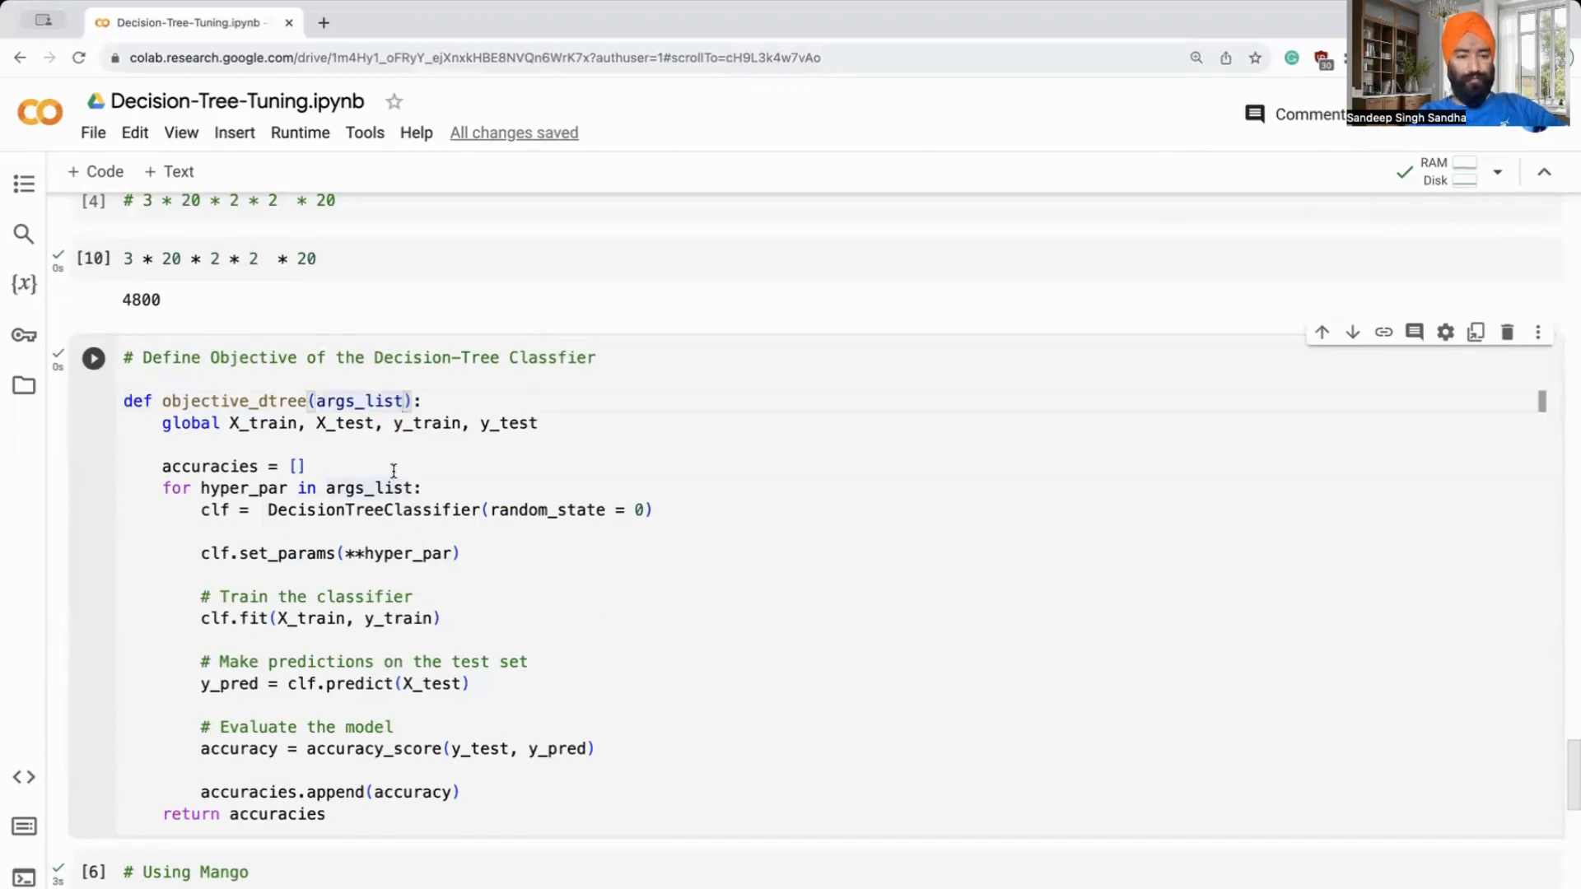
left_click_drag(162, 488, 440, 618)
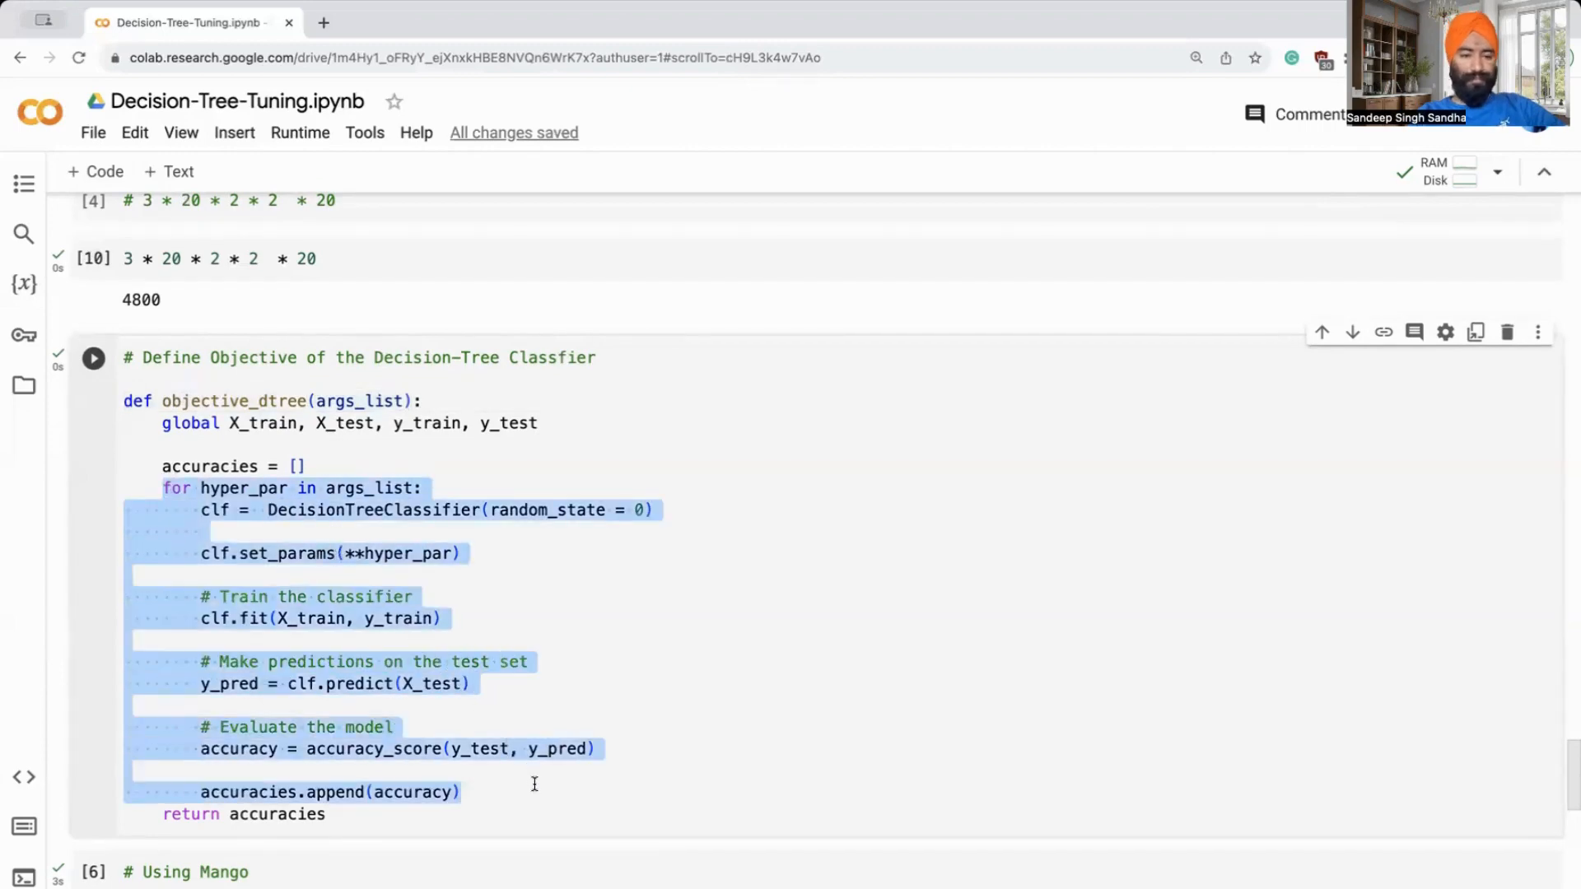
left_click(315, 383)
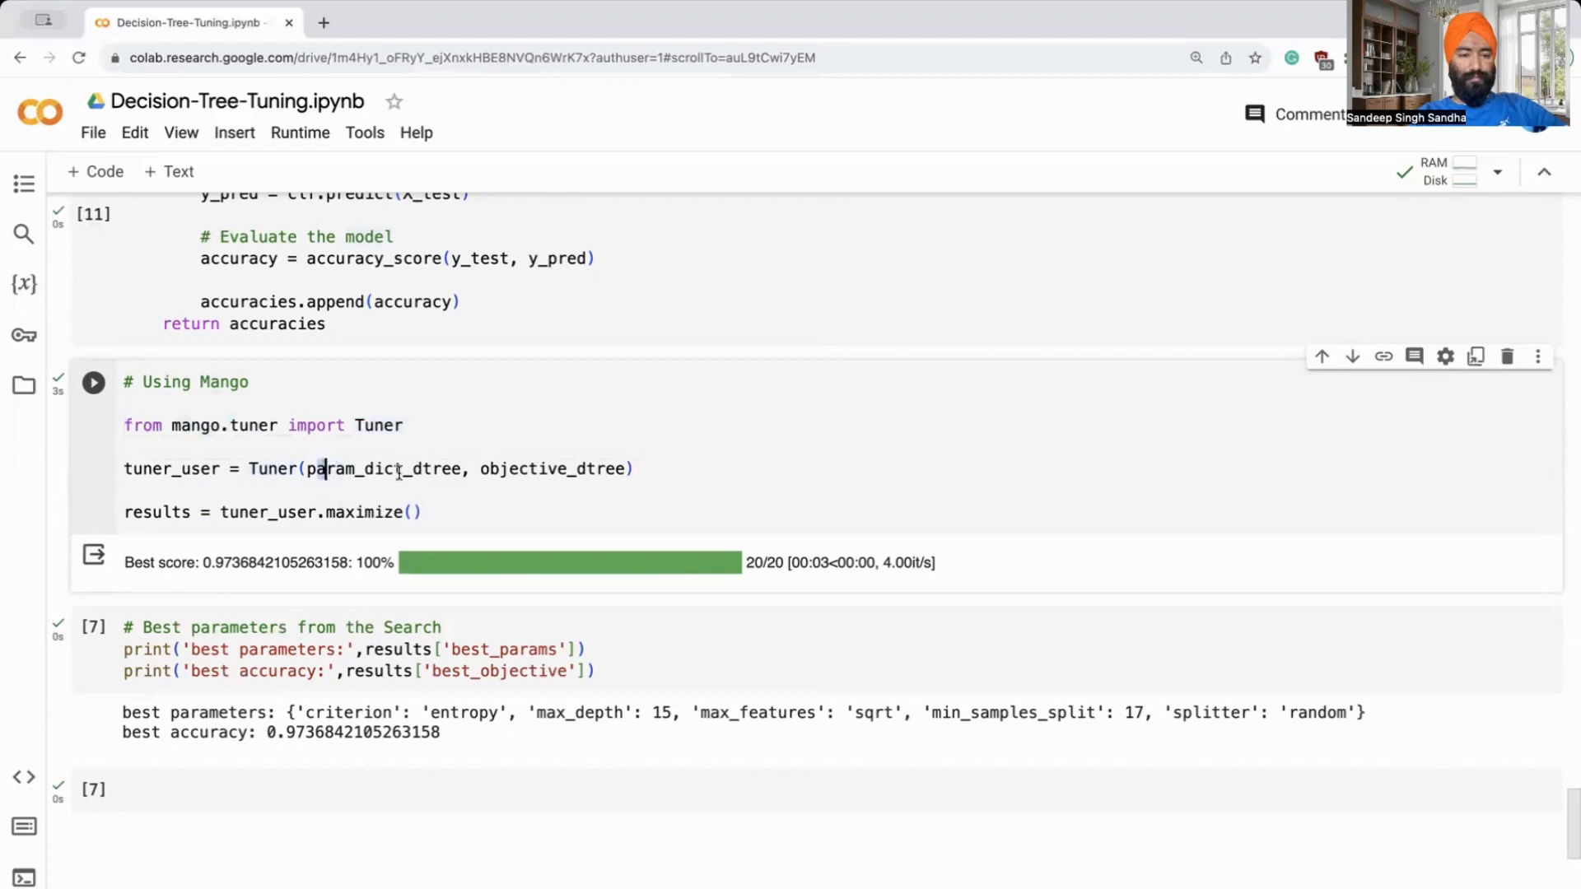
Rerun Mango twice and print best parameters: max_depth 11, log2, min_samples_split 6, accuracy 0.9737.
double_click(378, 468)
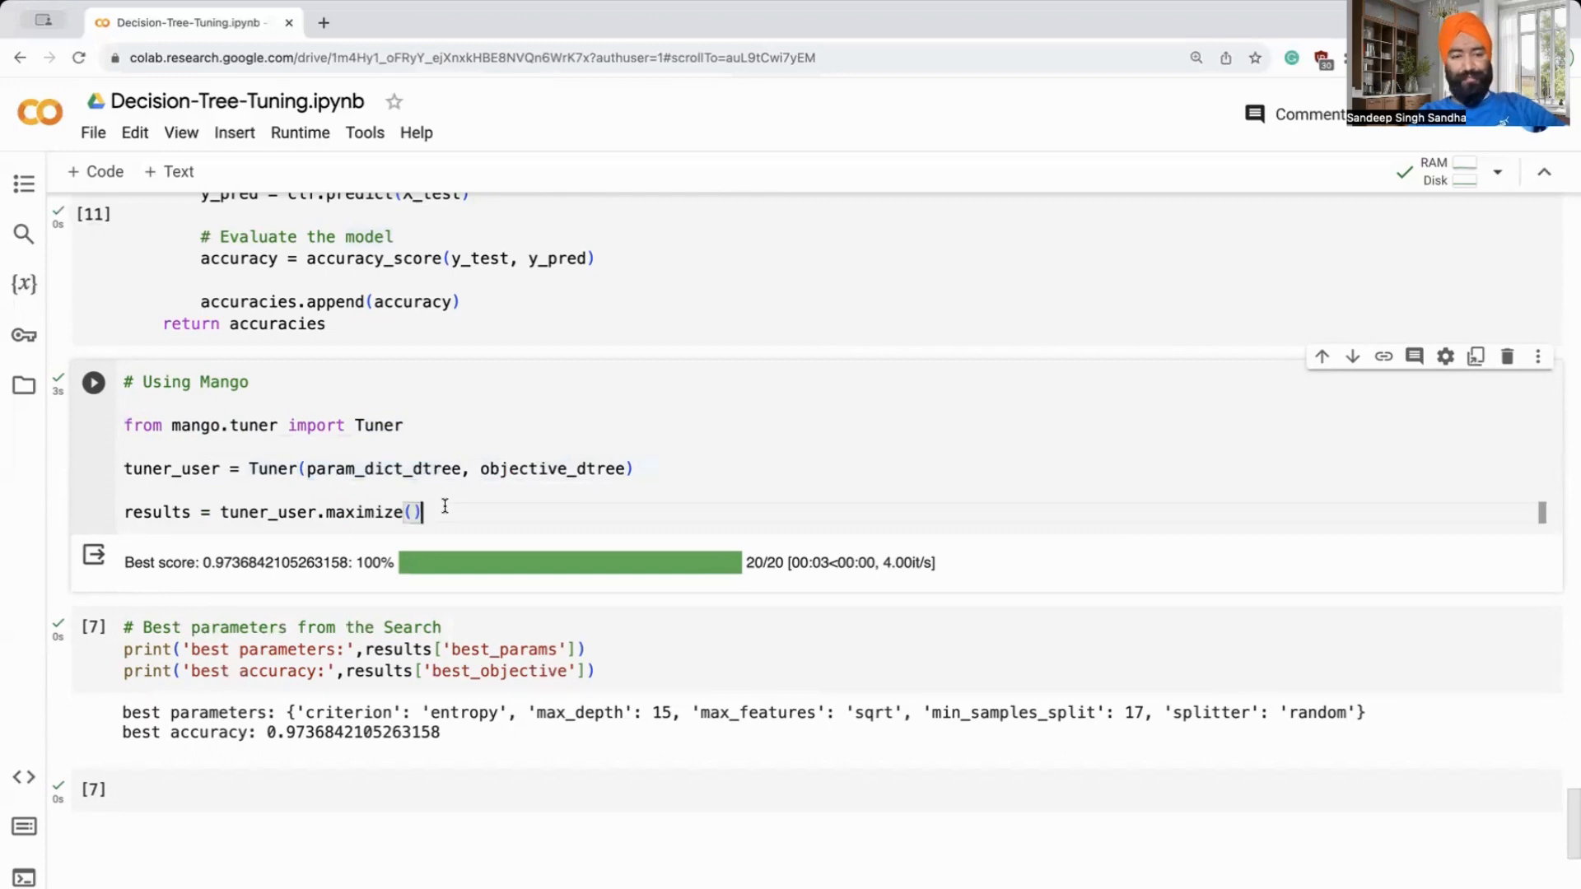
left_click(93, 382)
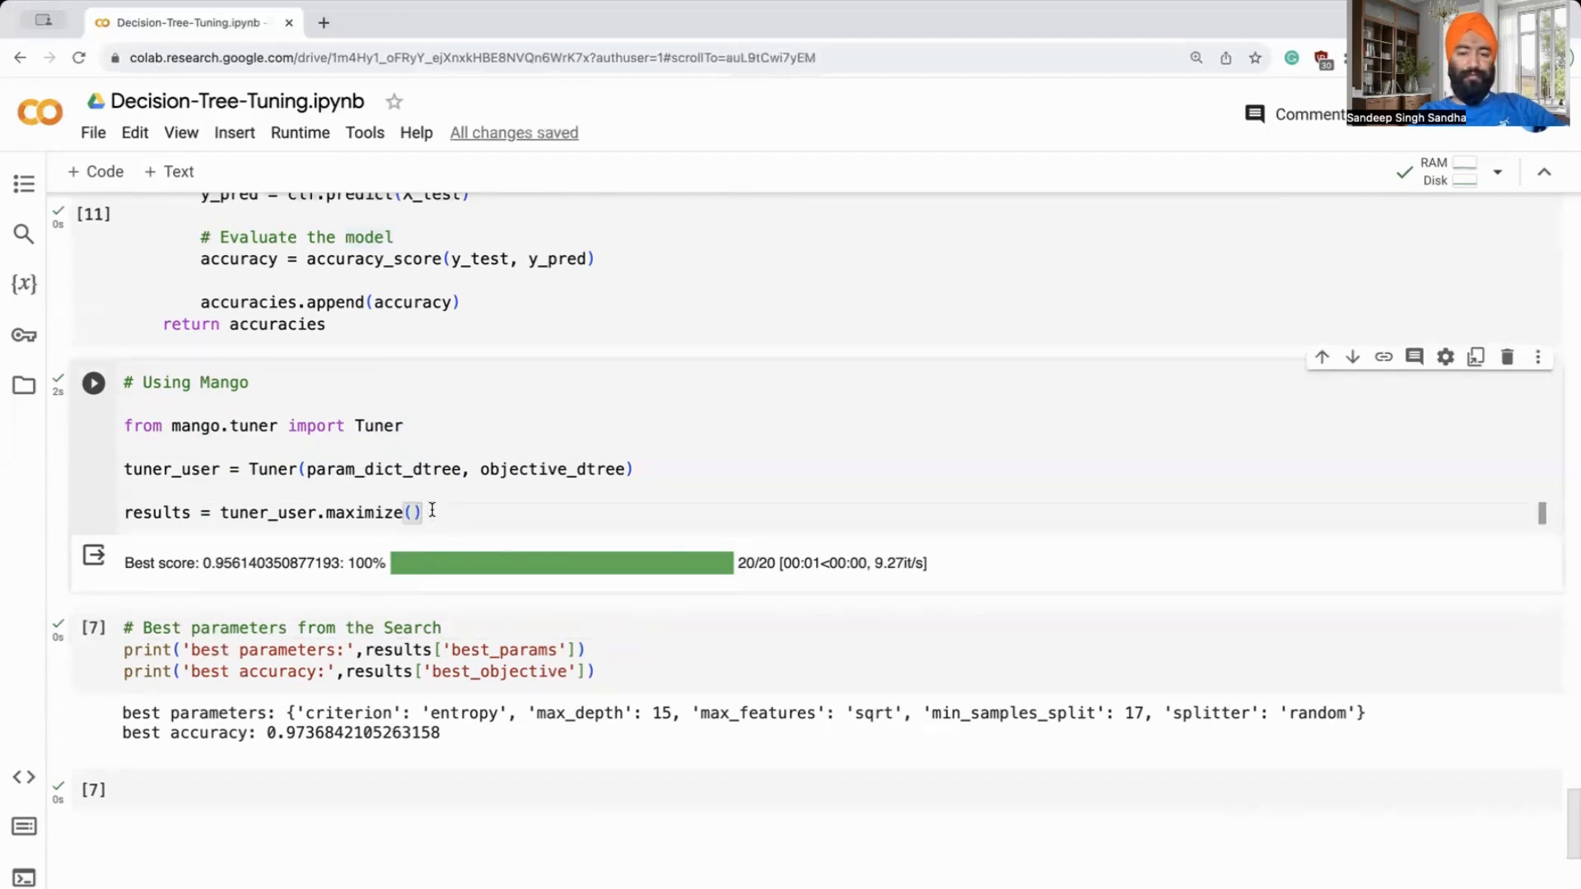
left_click(93, 382)
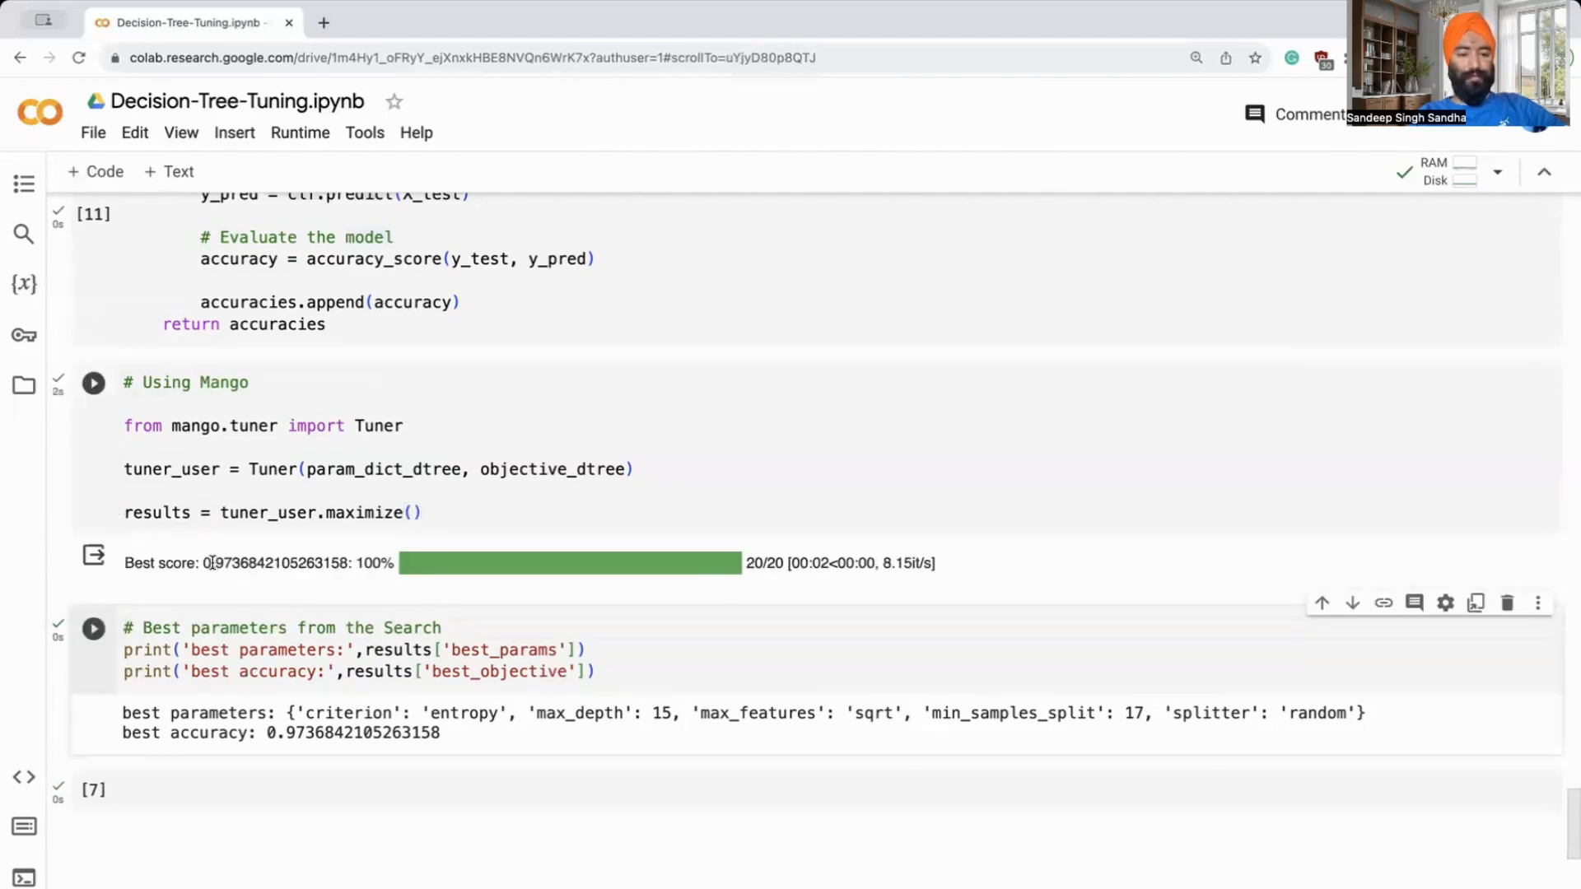
left_click(448, 512)
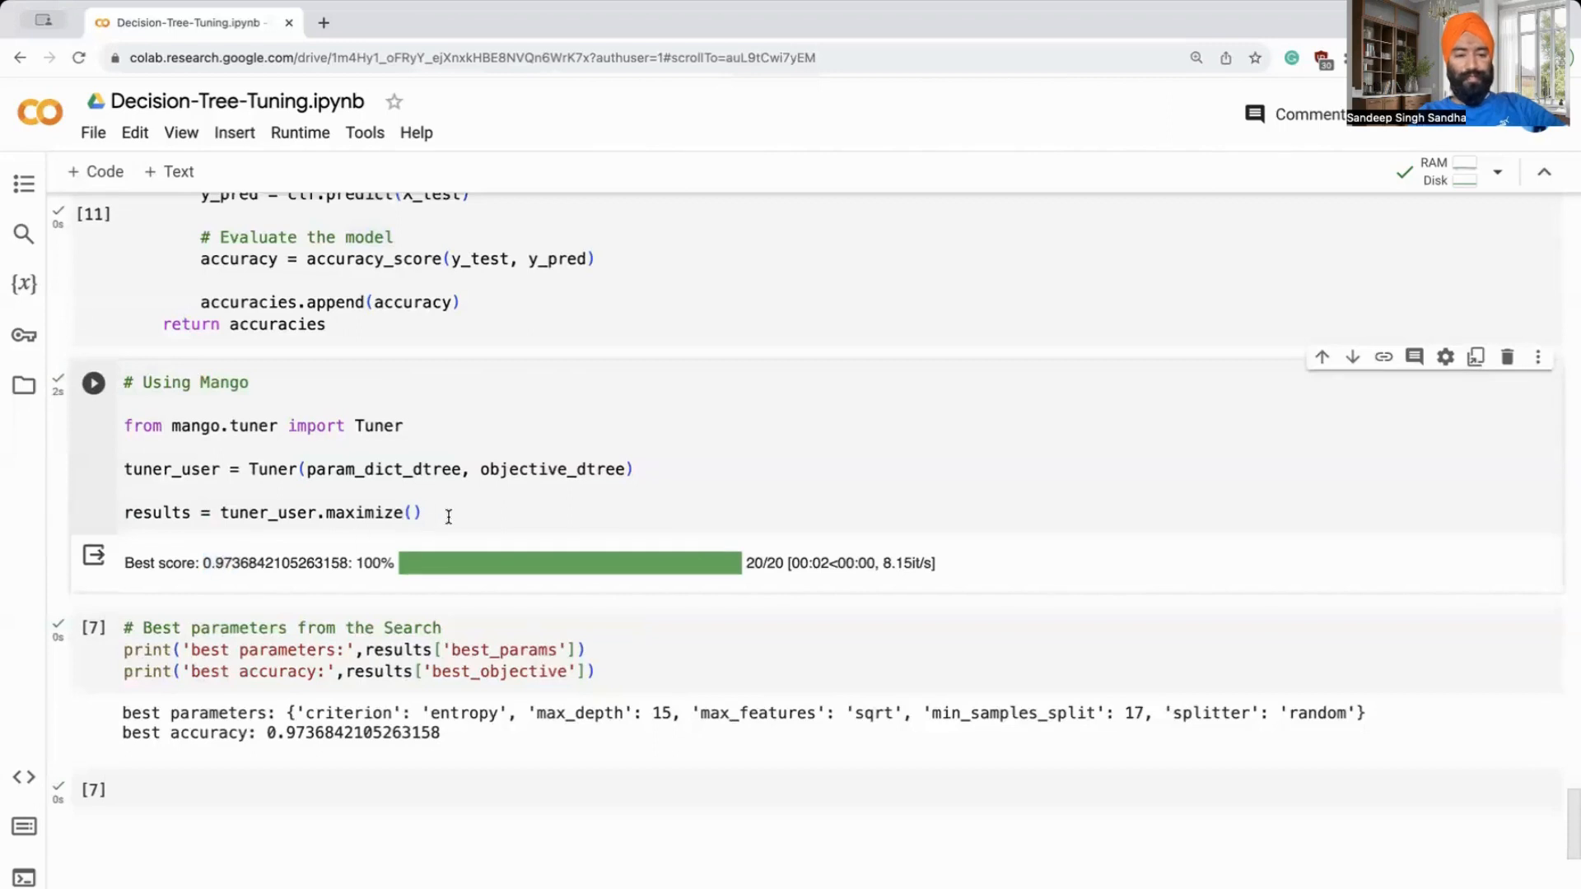
scroll("down", 3)
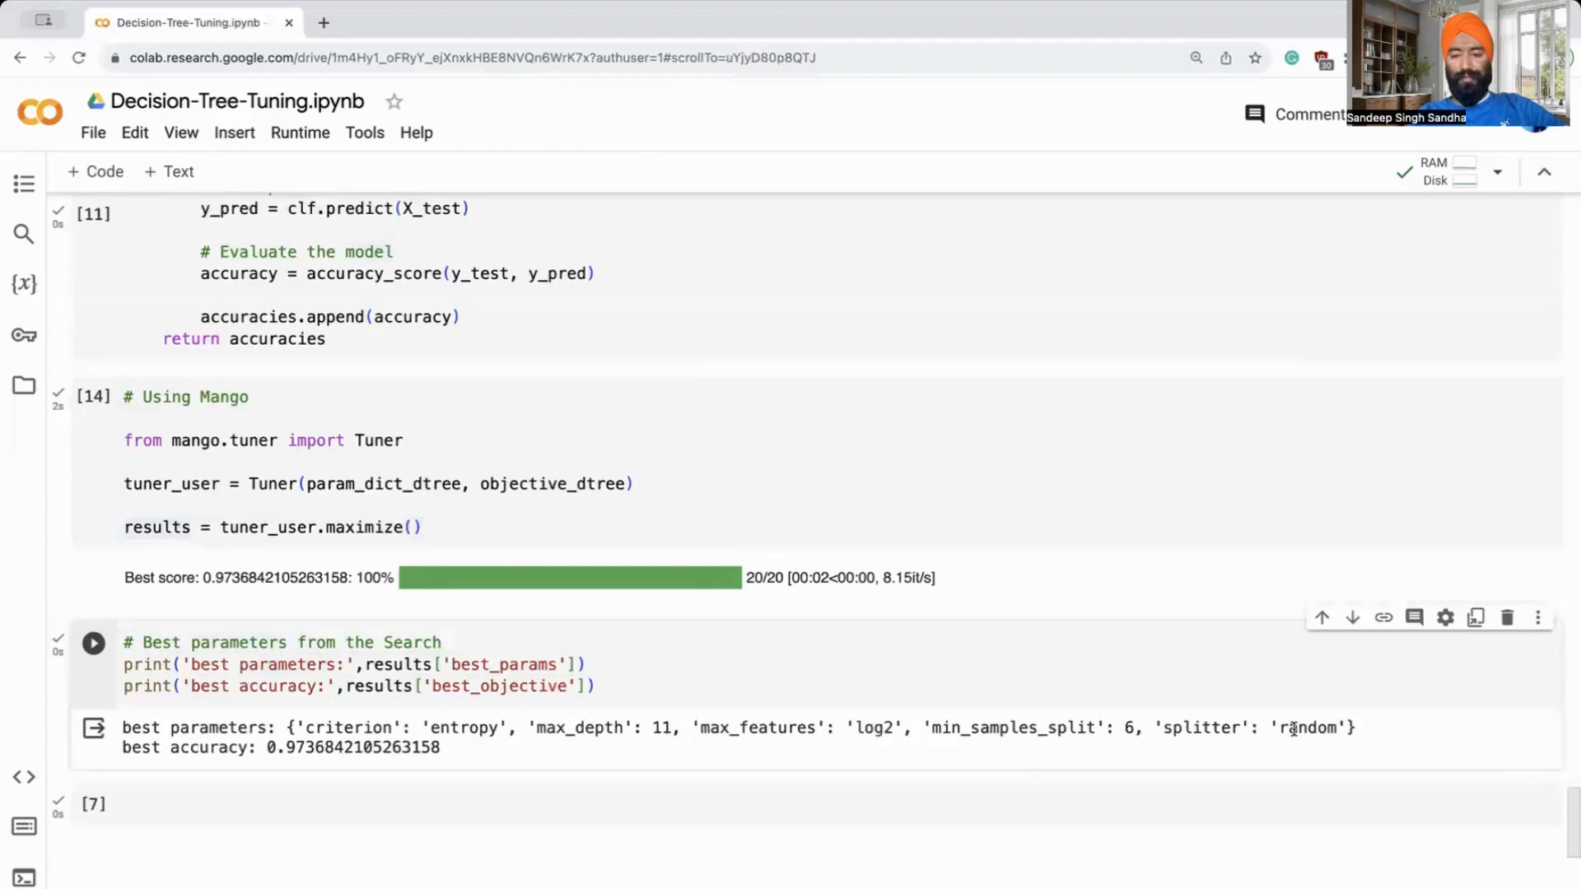
mouse_move(441, 501)
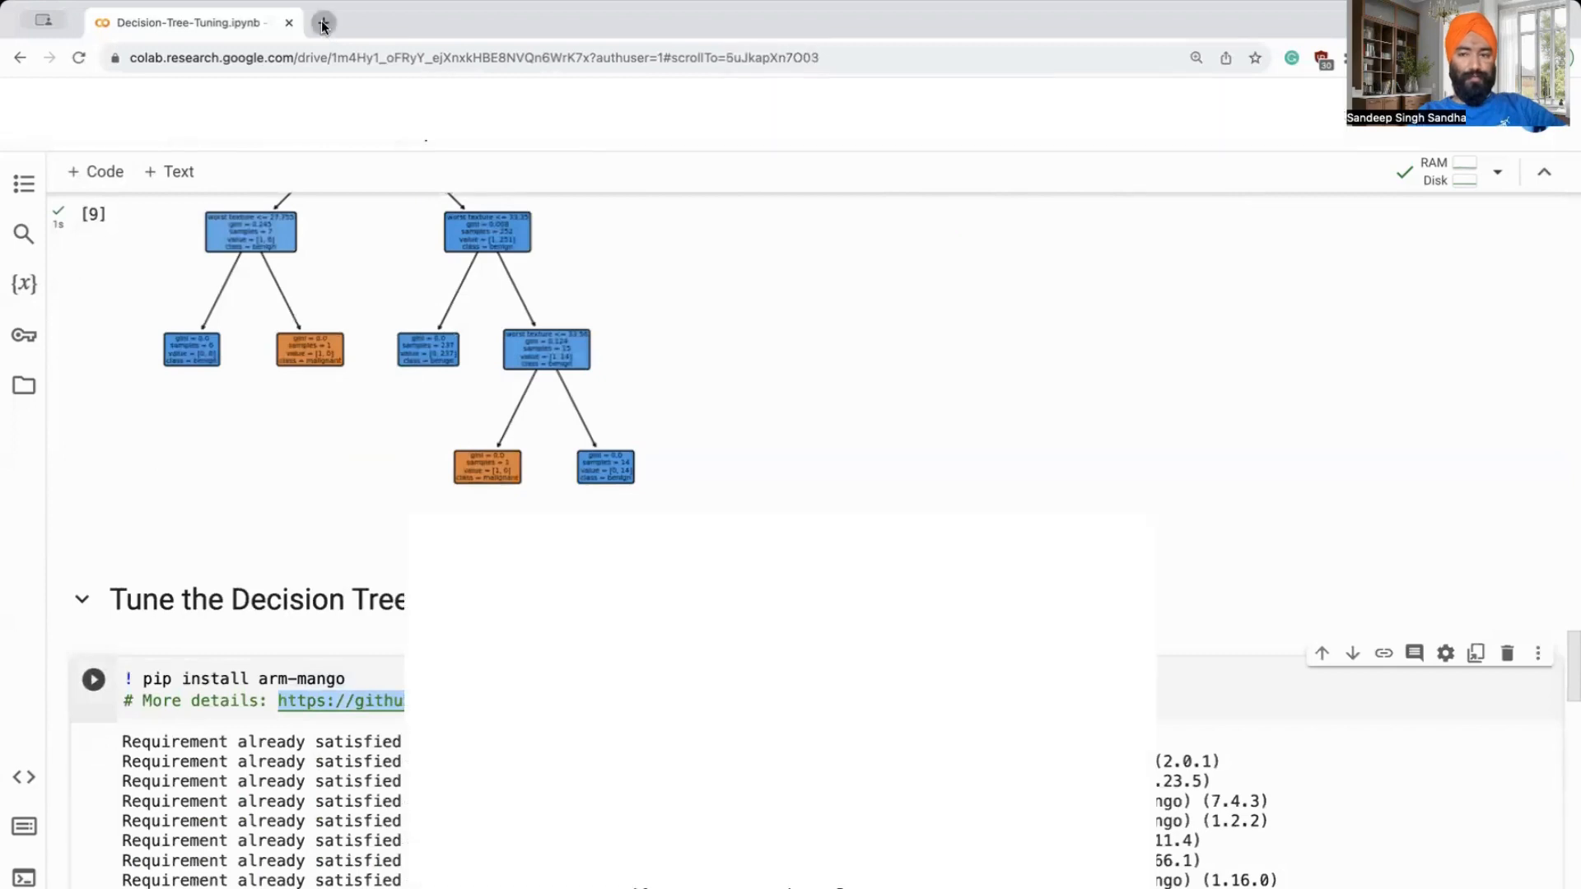
Open the ARM-software/mango GitHub repository and scroll down to its README.
left_click(340, 701)
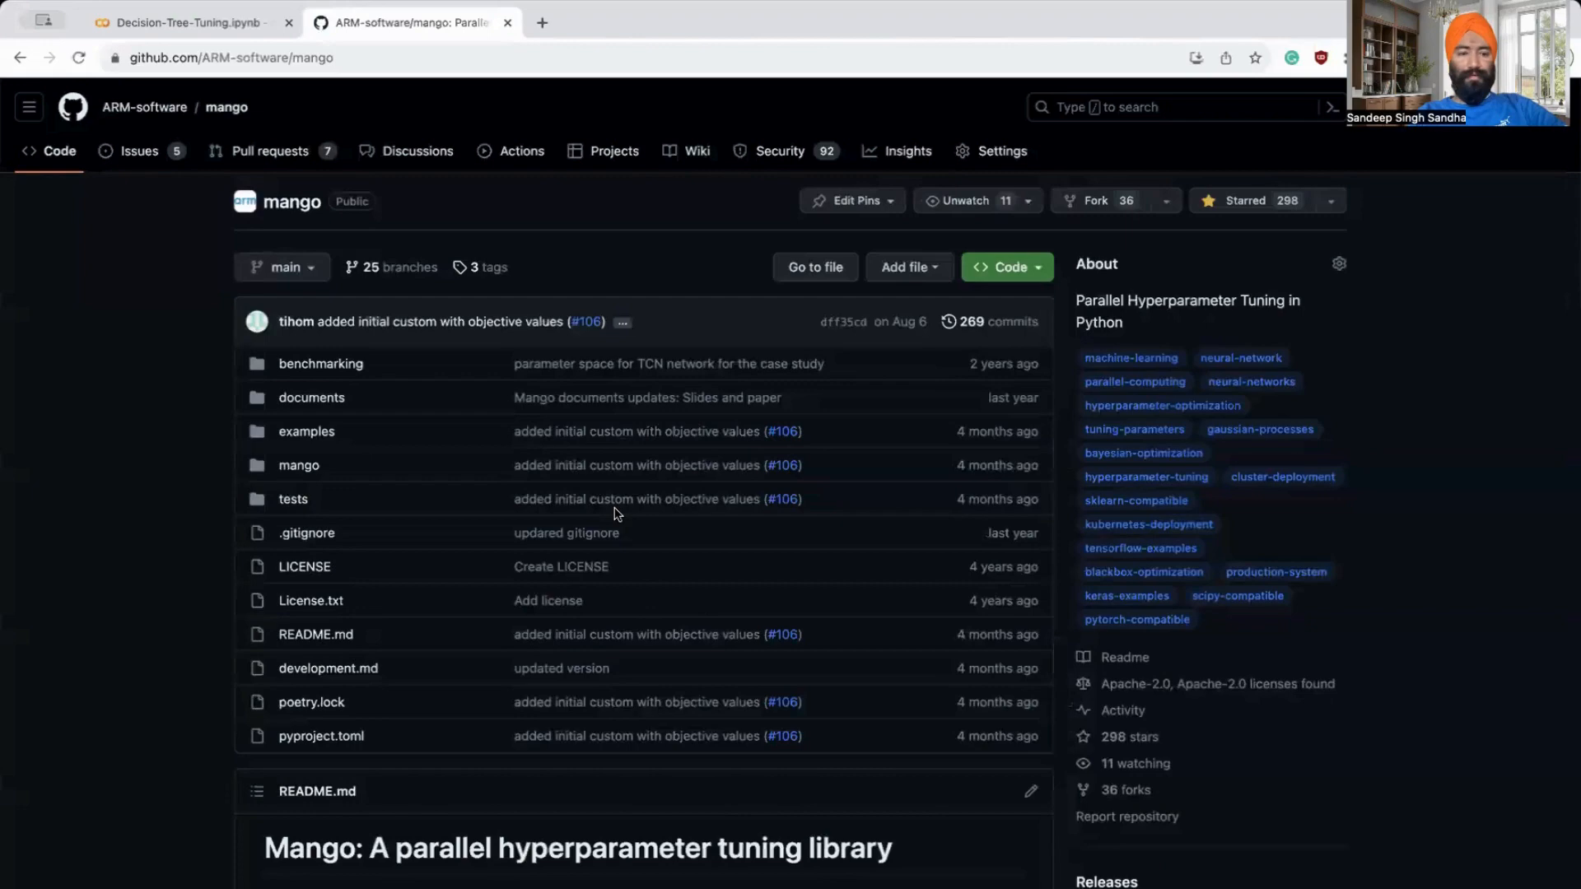
scroll("down", 3)
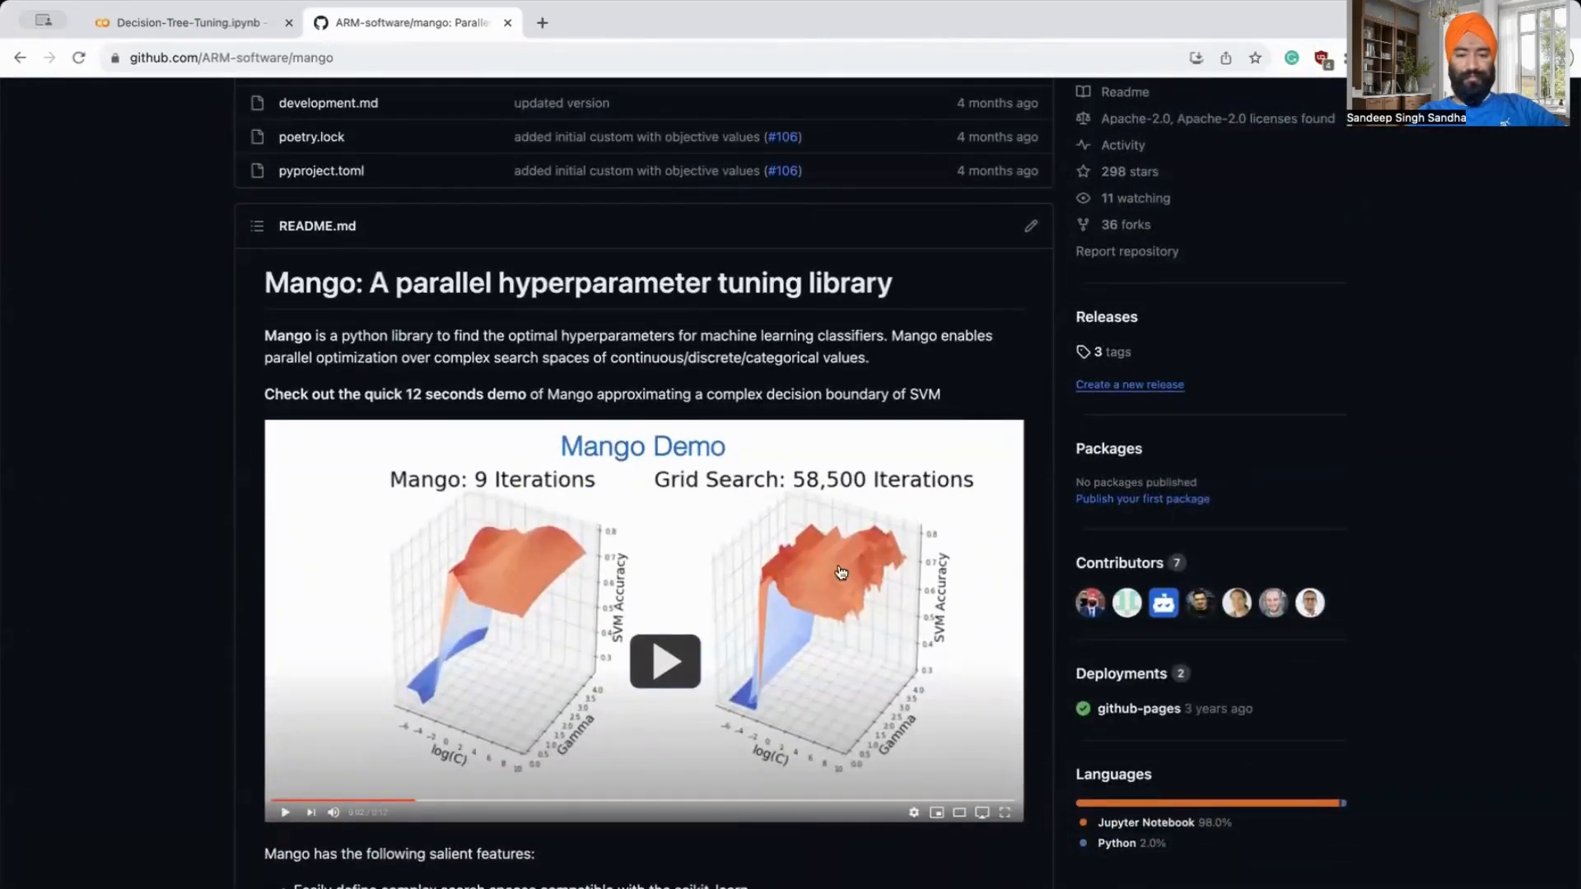
mouse_move(857, 596)
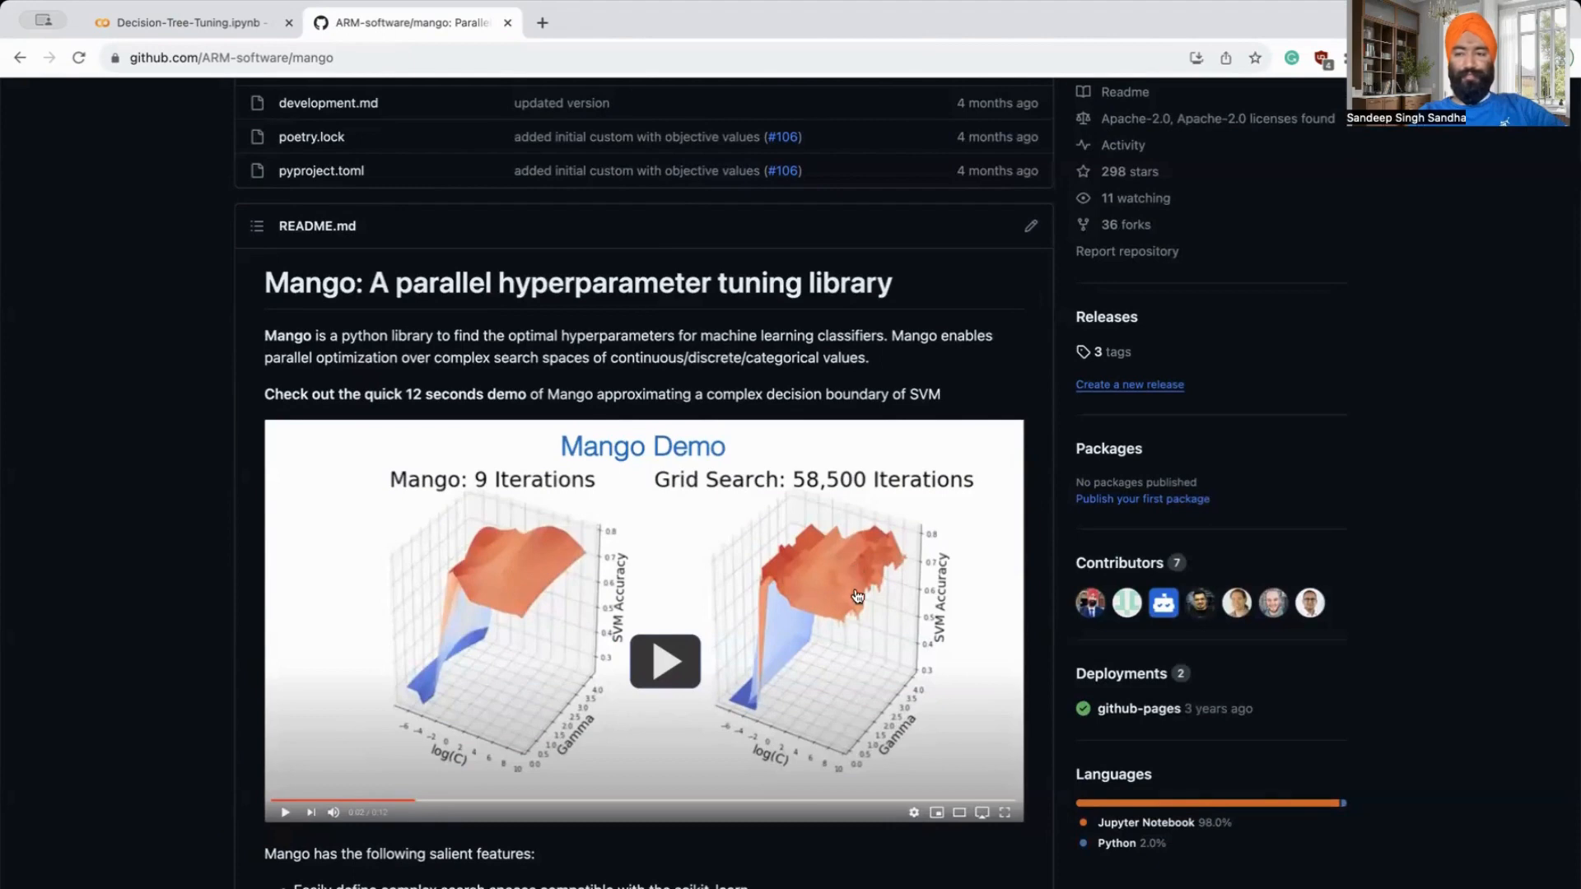
mouse_move(847, 572)
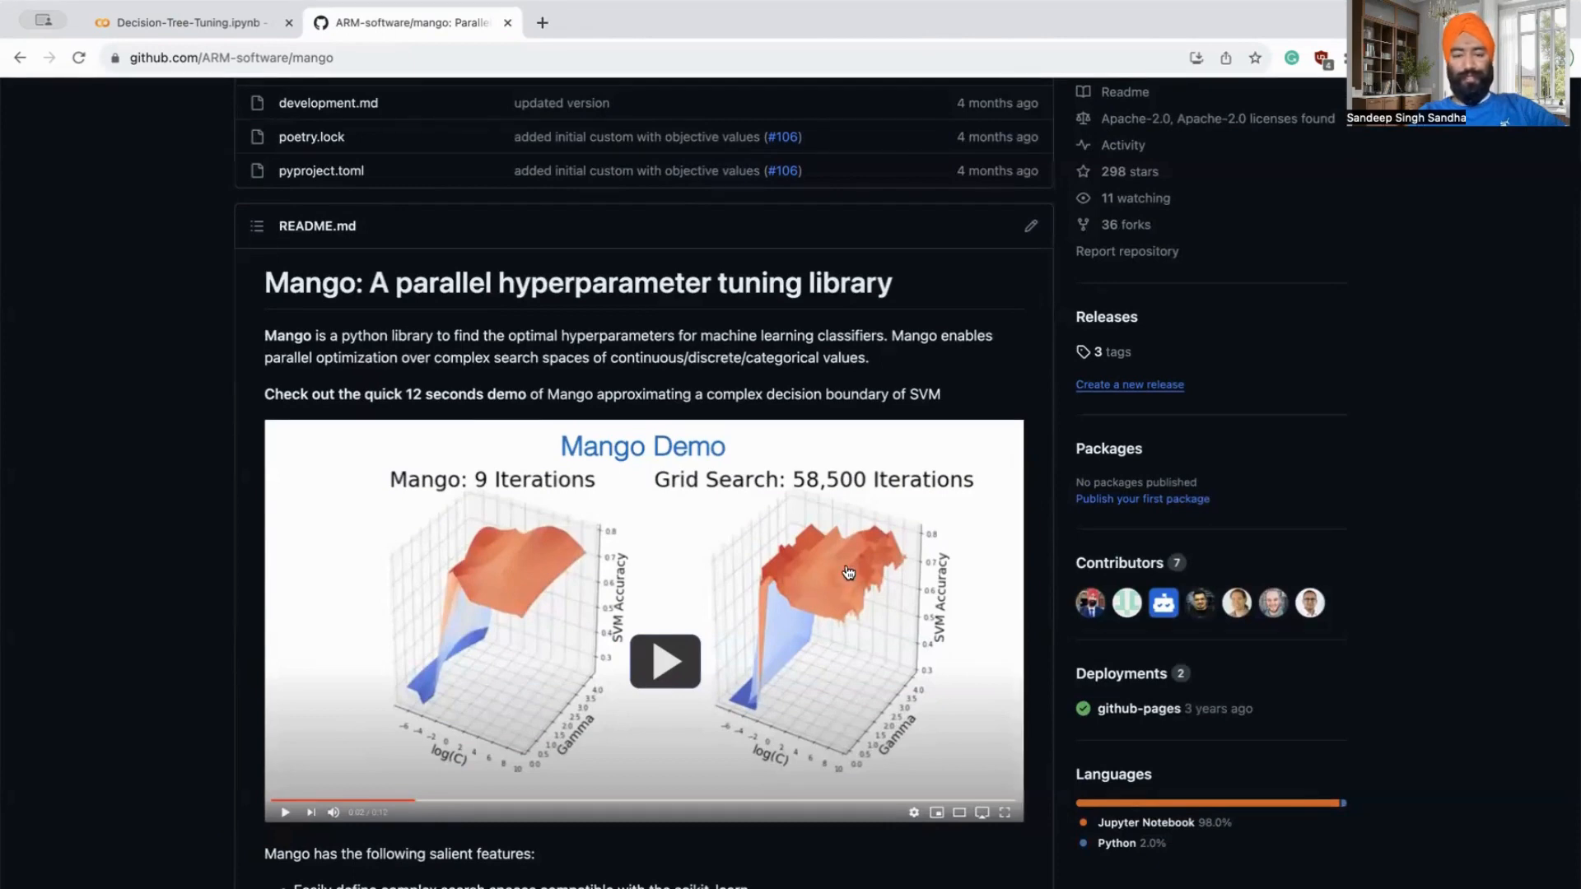